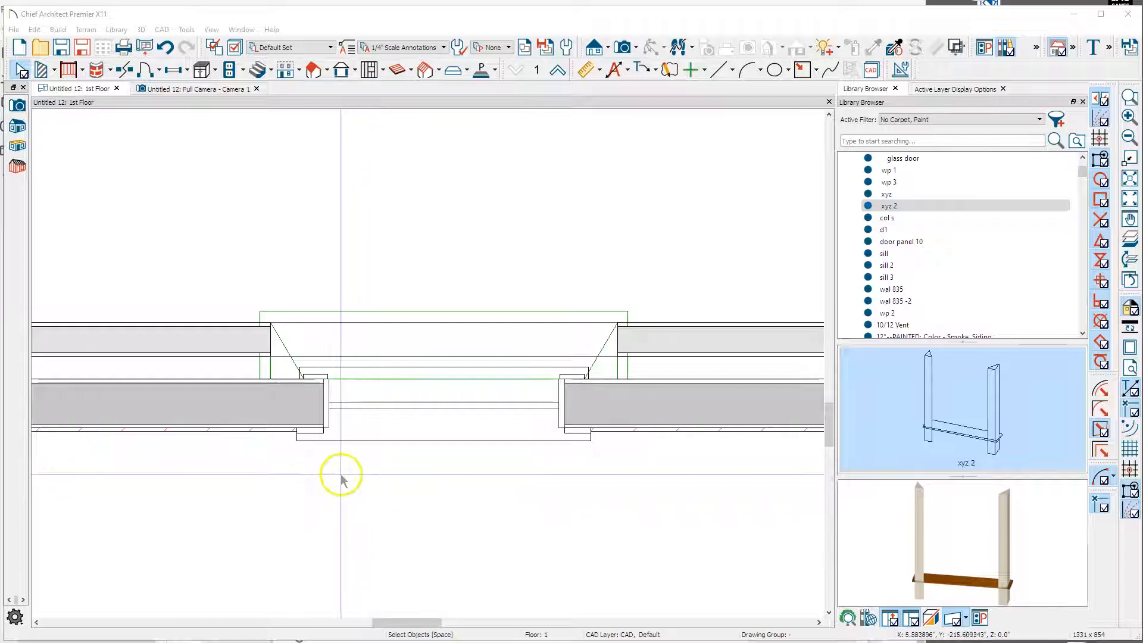
- Pan the 1st Floor plan around the window, then view it in the Full Camera 3D view
drag(341, 480, 326, 497)
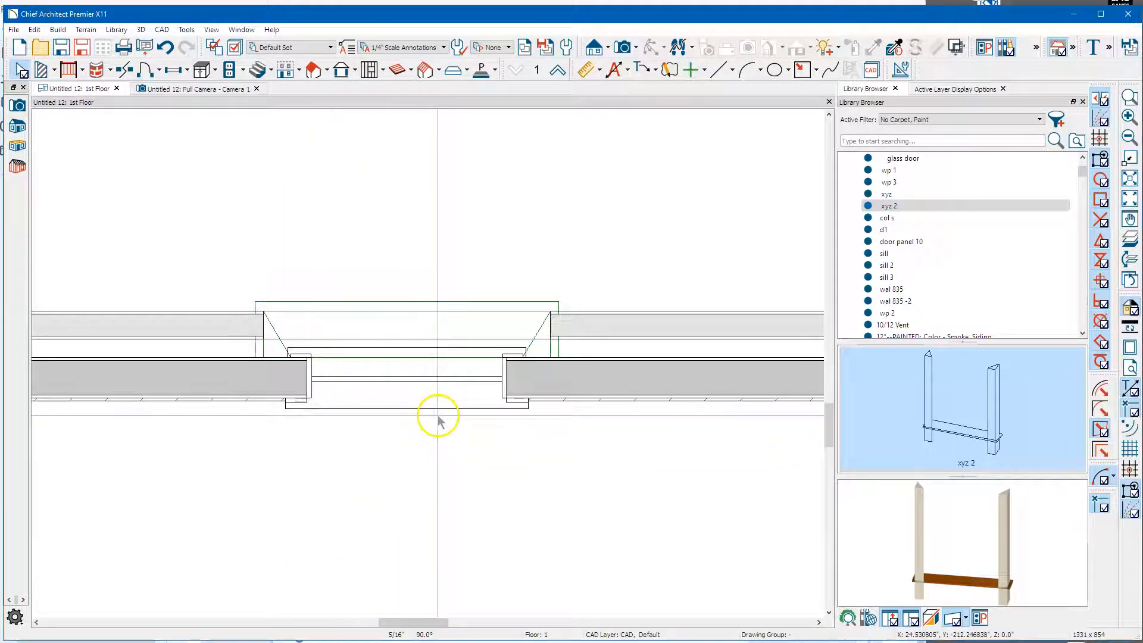
mouse_move(424, 400)
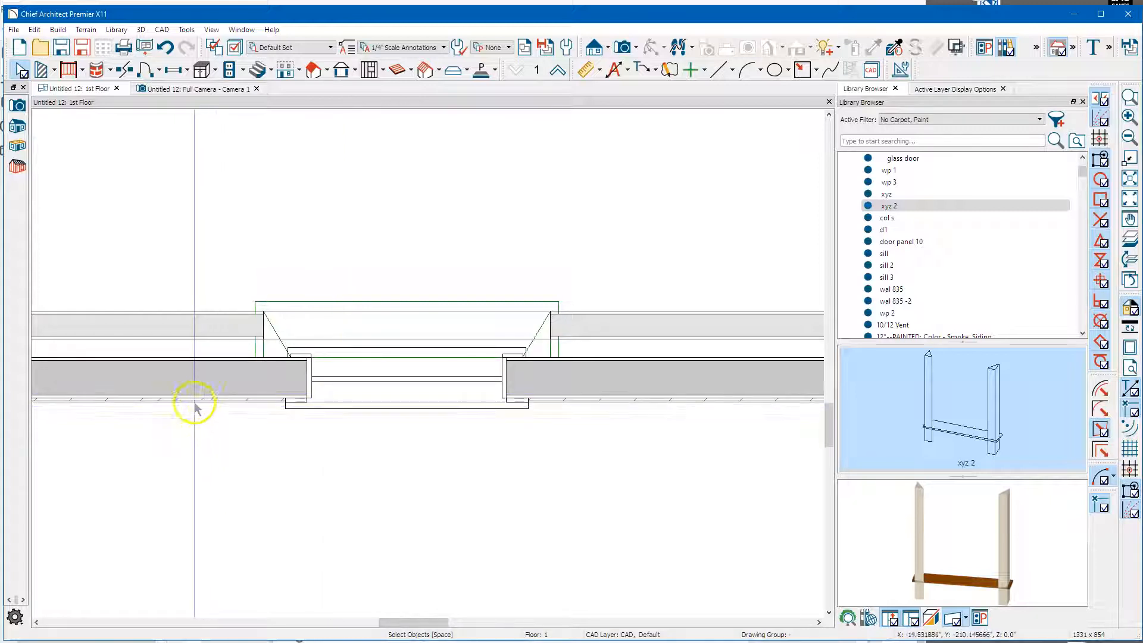
click(197, 88)
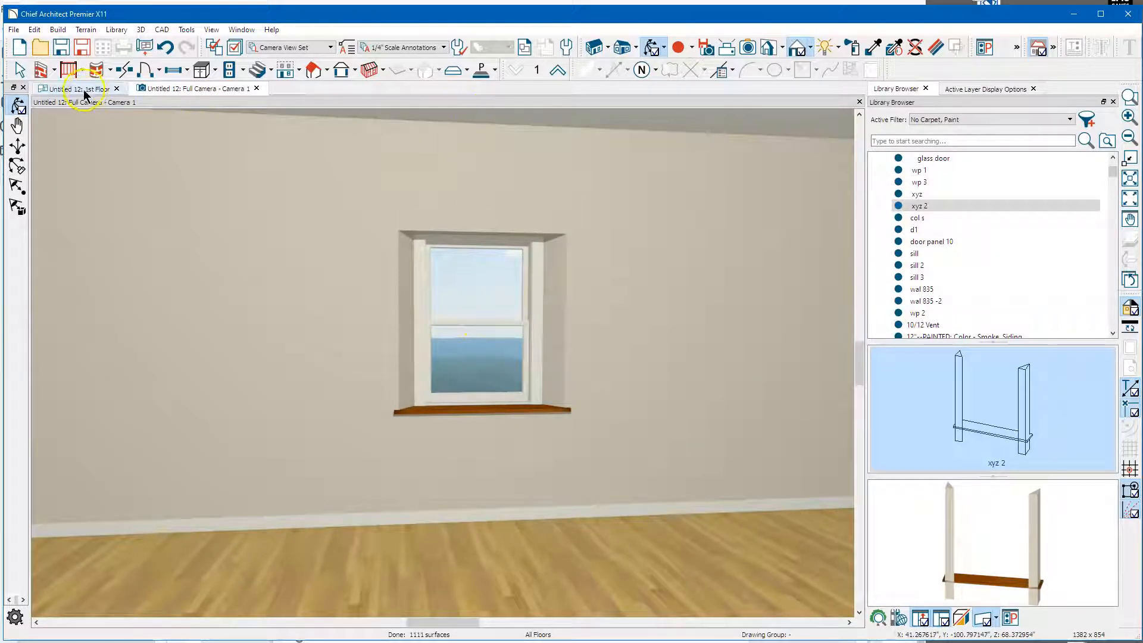
click(78, 88)
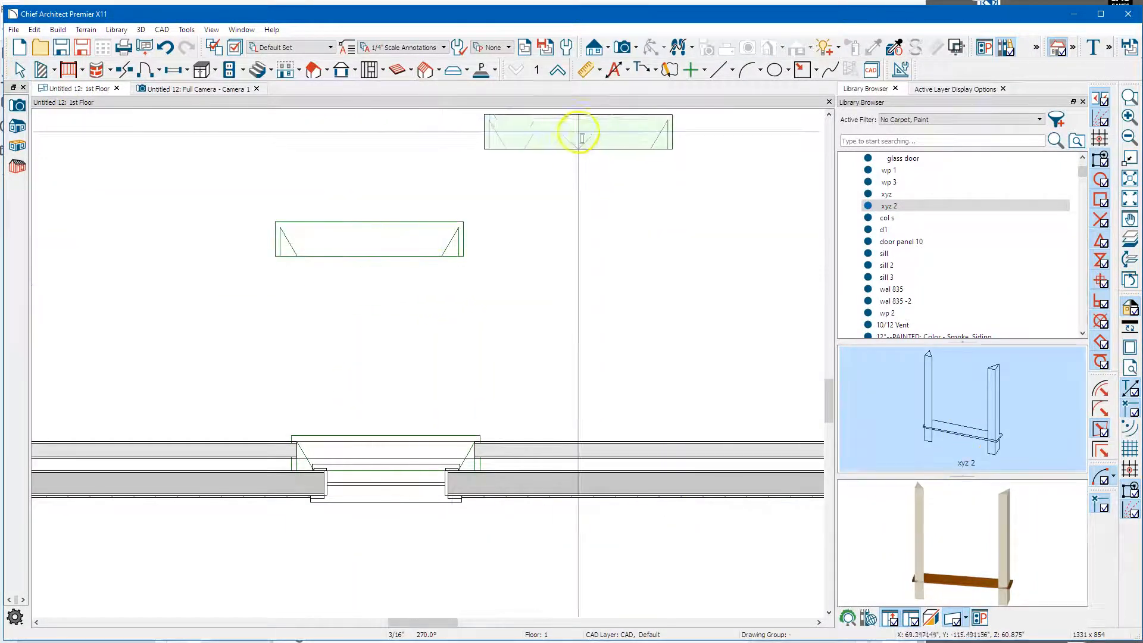
click(689, 71)
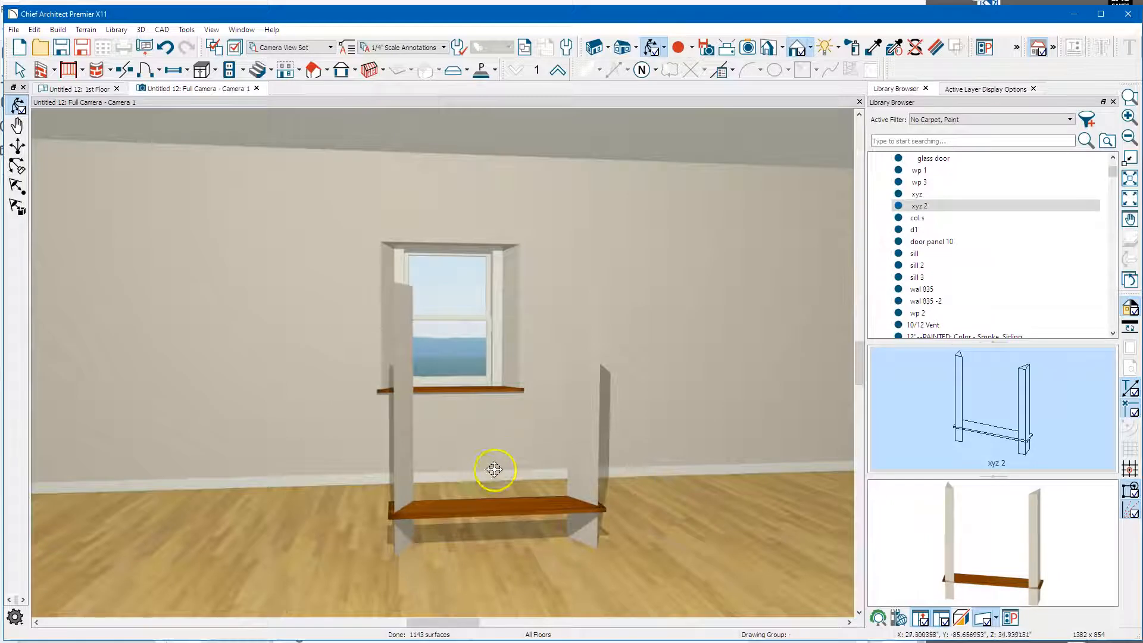
drag(494, 470, 415, 525)
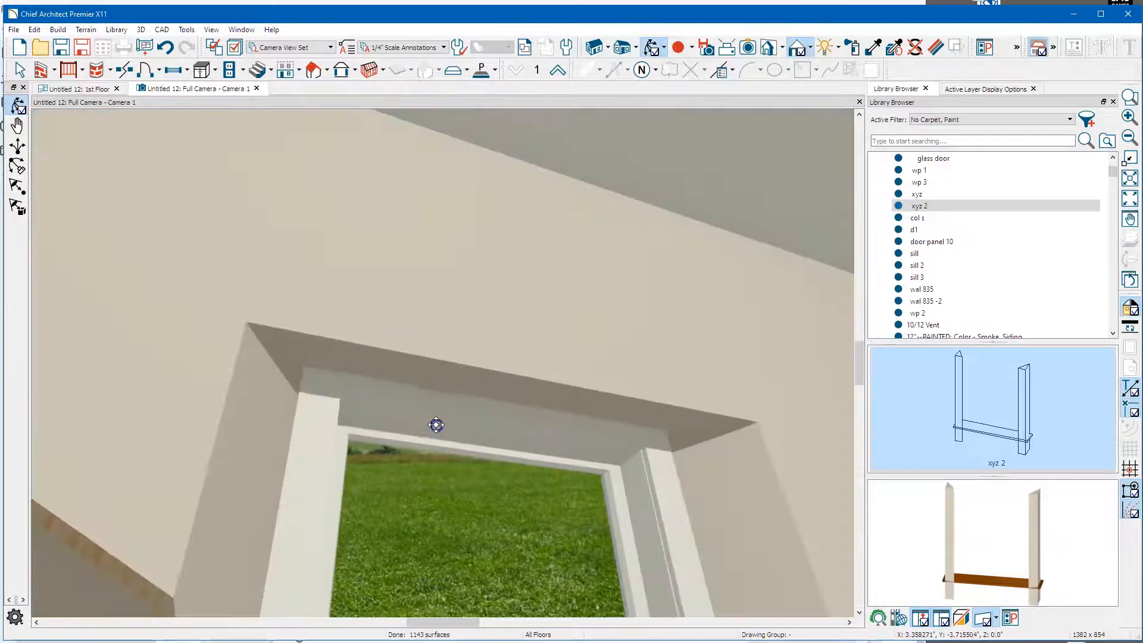
drag(436, 425, 442, 314)
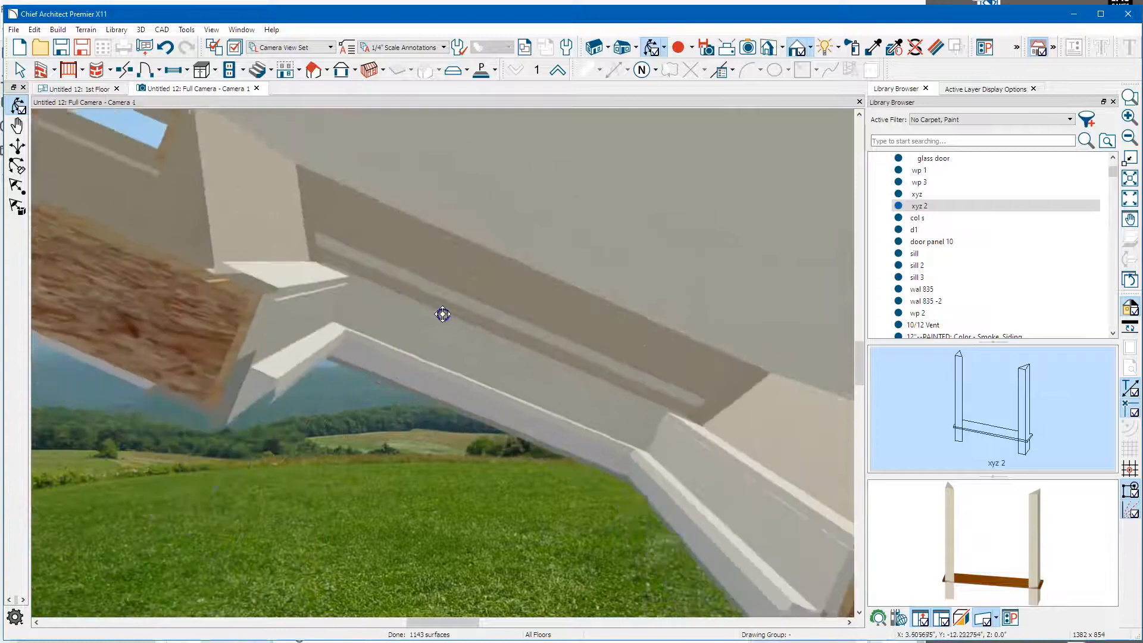
drag(443, 314, 416, 310)
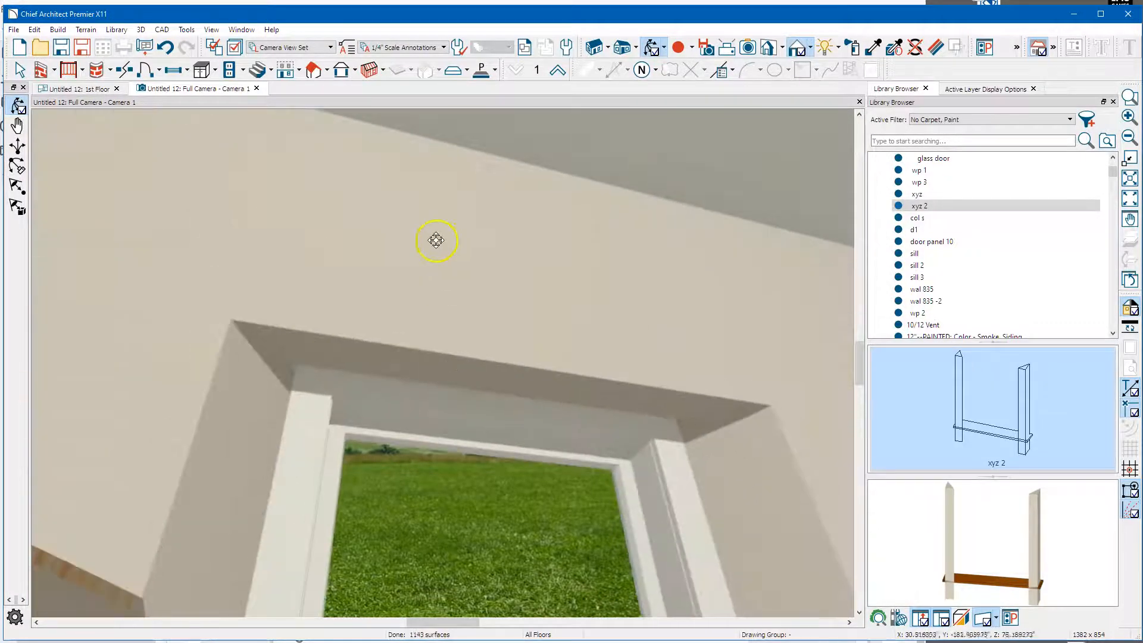
drag(436, 241, 472, 262)
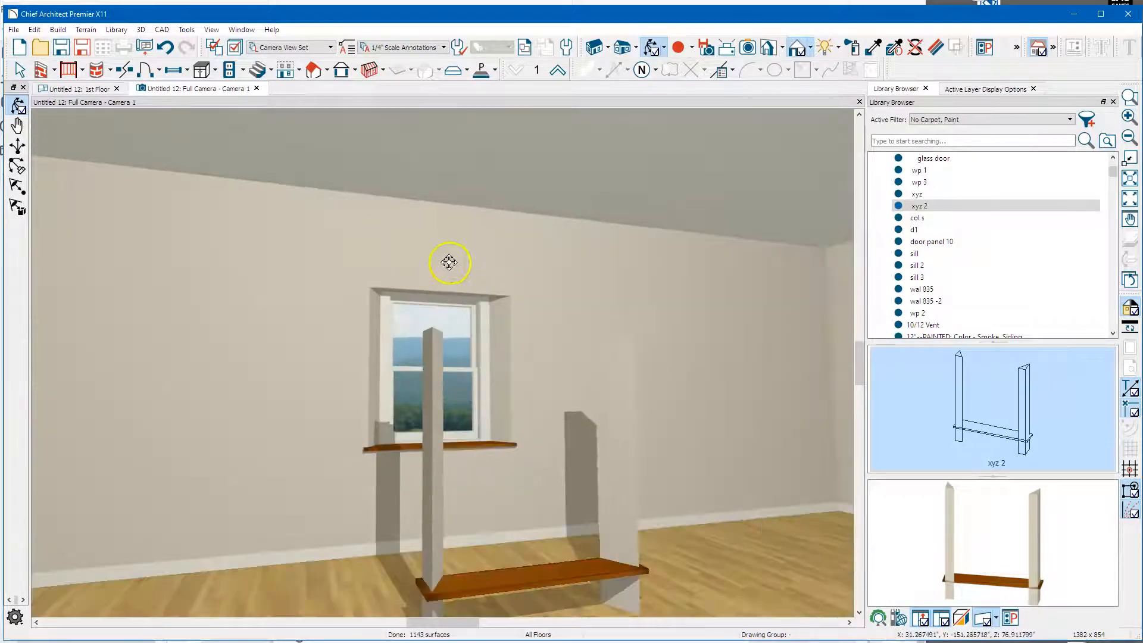
drag(450, 262, 490, 530)
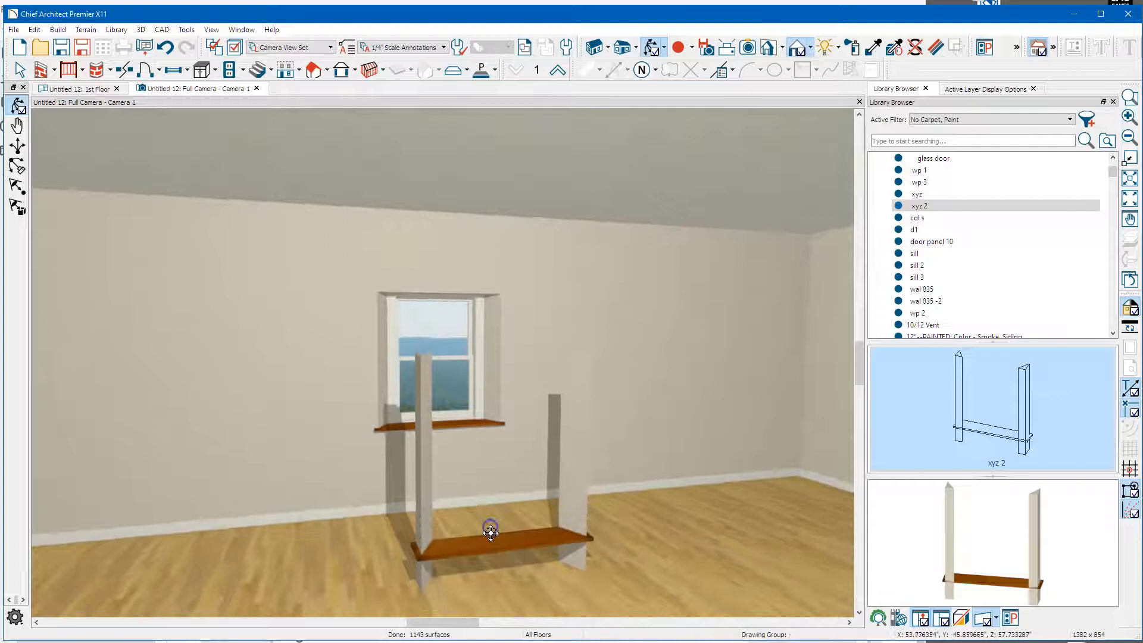
click(490, 530)
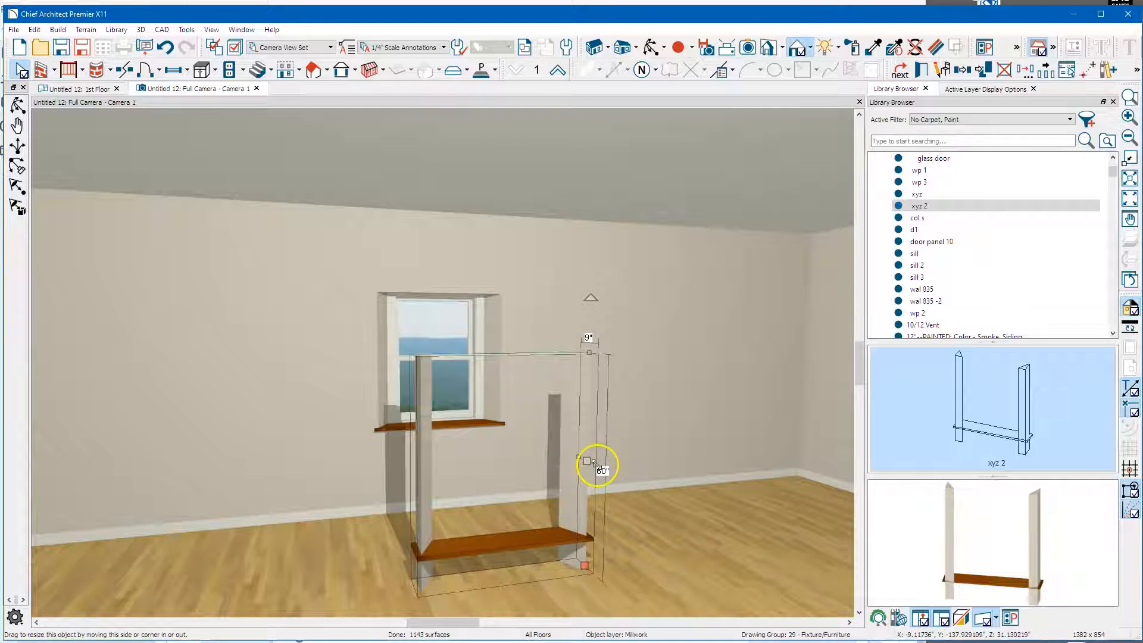
- Move the post-and-shelf symbol in front of the window and stretch it wider from its edges
drag(590, 459, 607, 452)
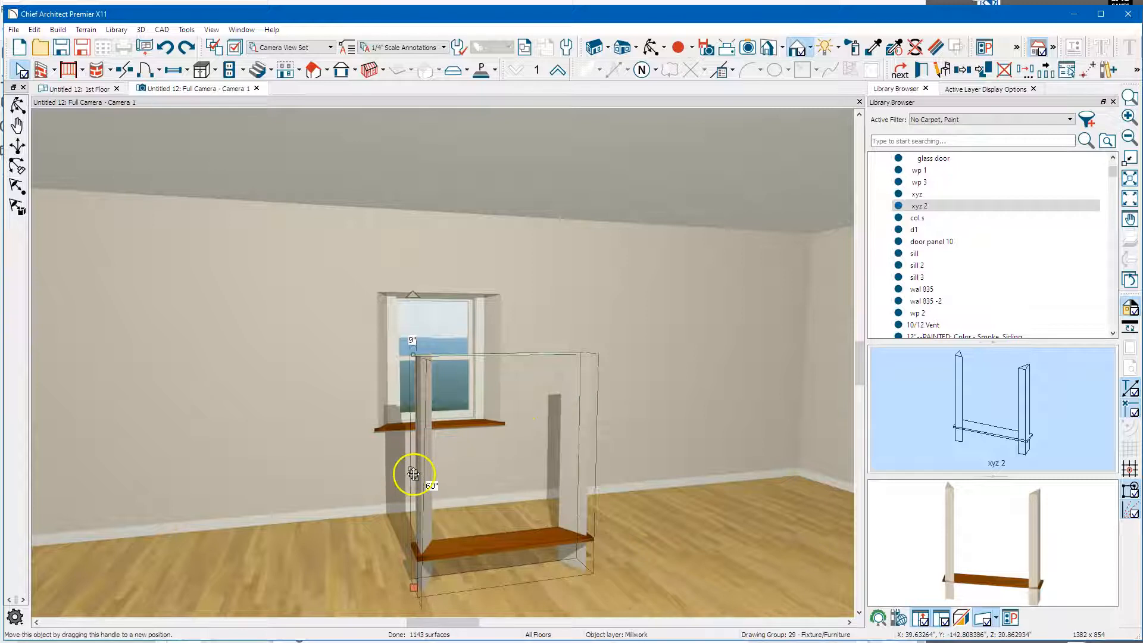
drag(414, 474, 591, 576)
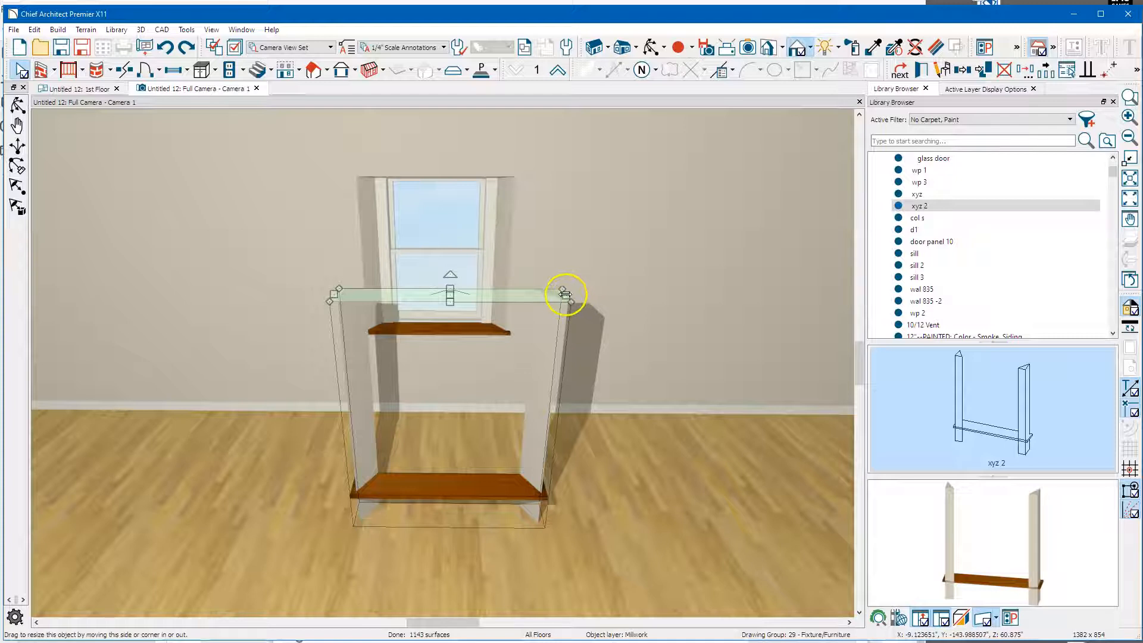
drag(565, 295, 708, 299)
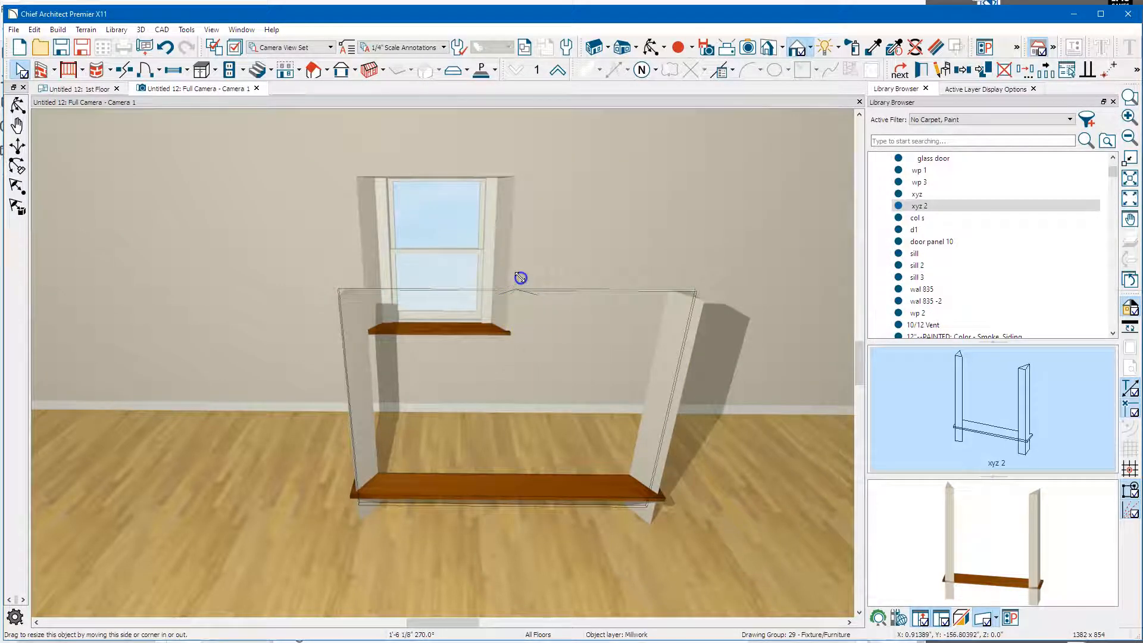
drag(520, 278, 507, 322)
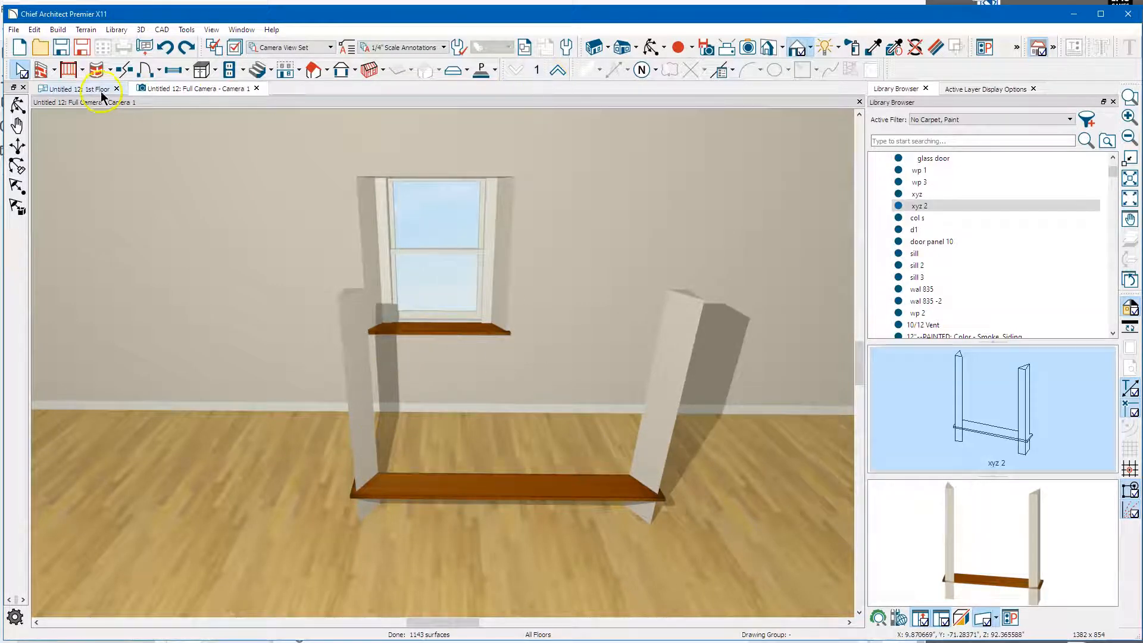
- Select the sill symbol on the 1st Floor plan and open its Symbol Specification
click(81, 88)
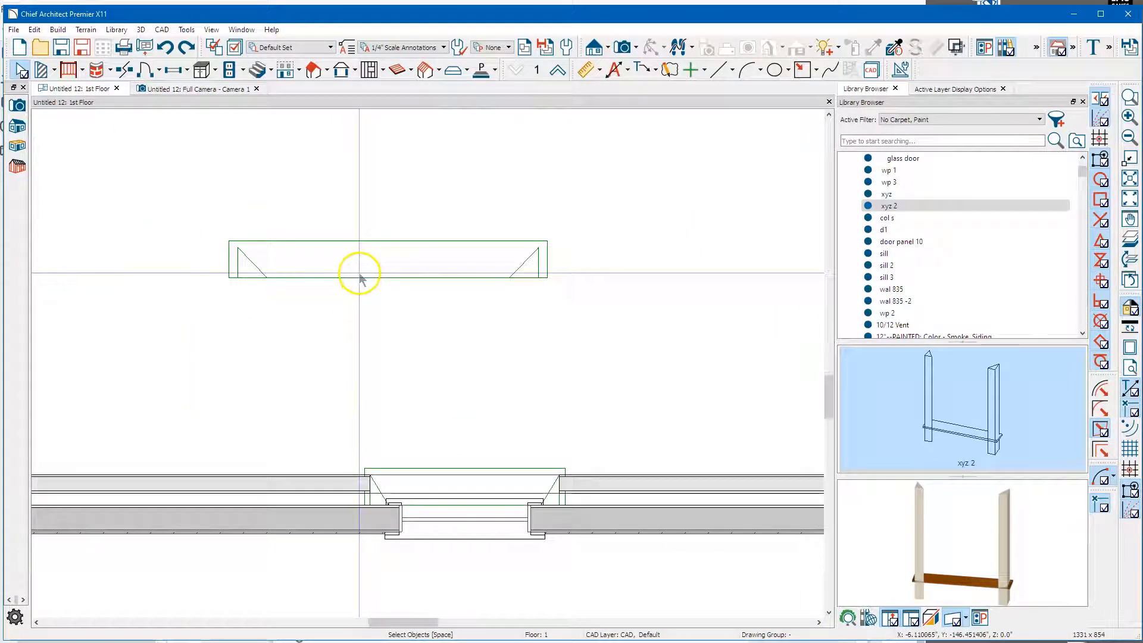
click(357, 262)
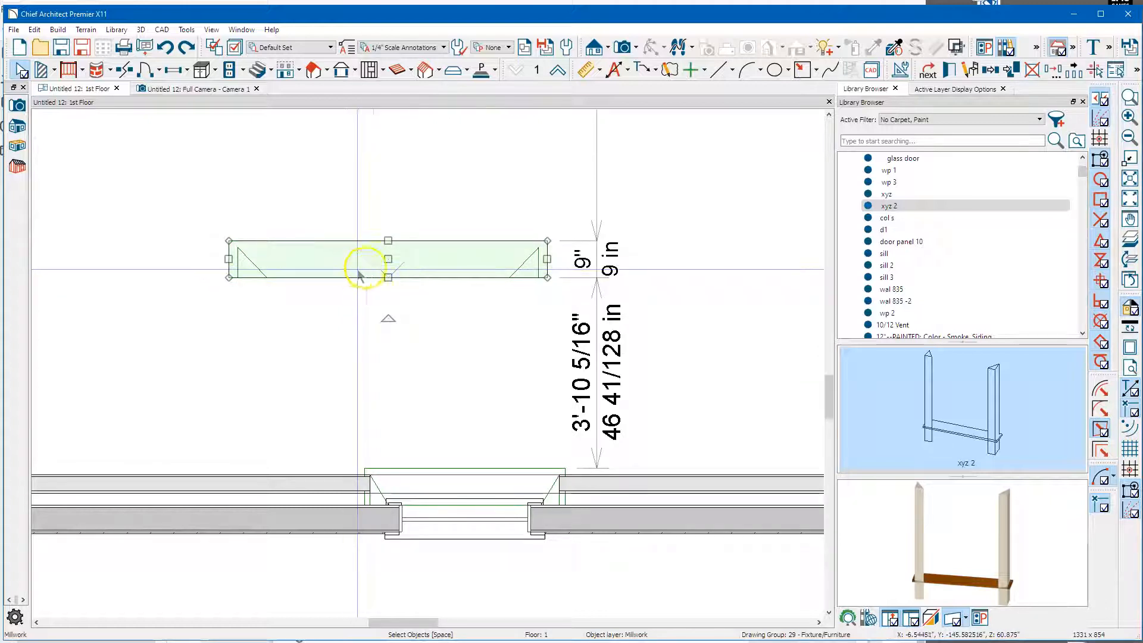
right_click(365, 273)
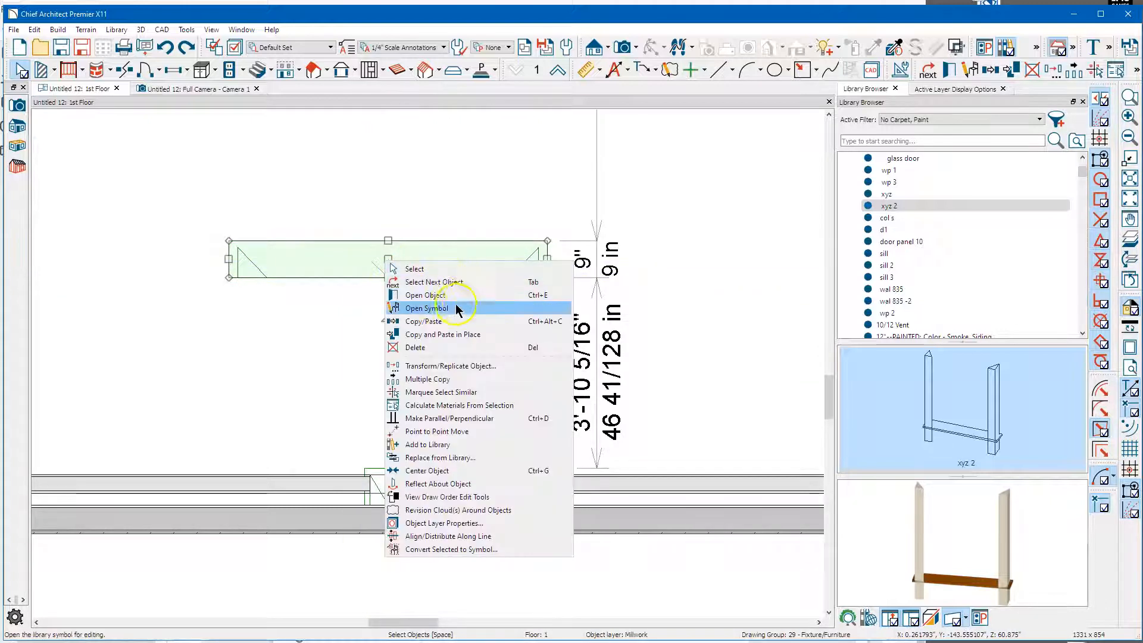
click(426, 308)
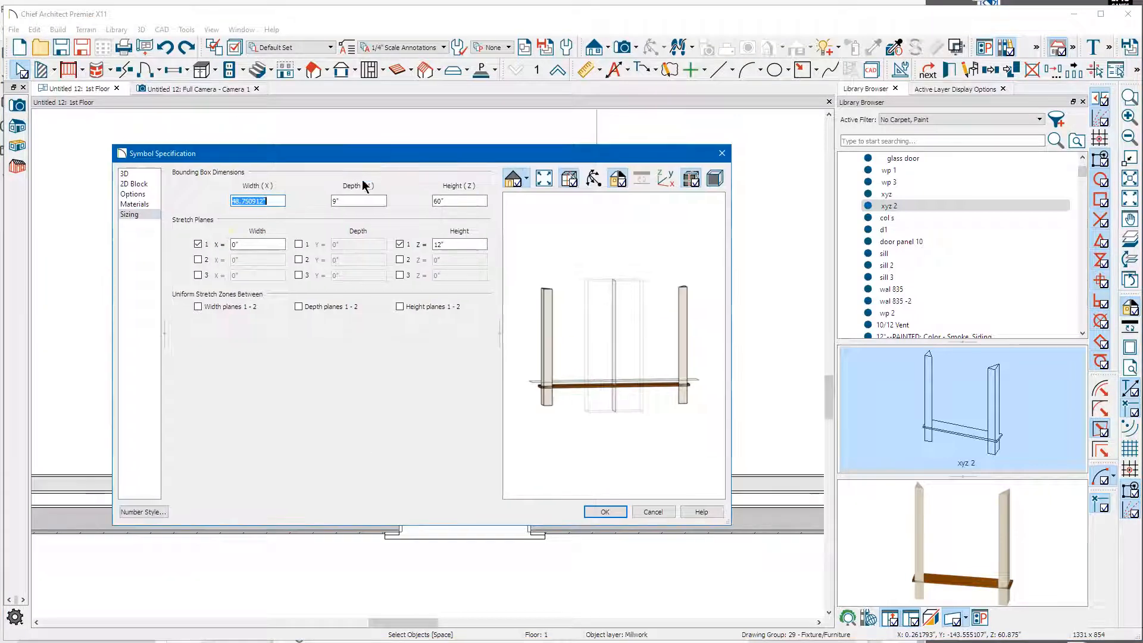
- Set the Fill color in the symbol's 2D Block panel and close the specification
click(134, 184)
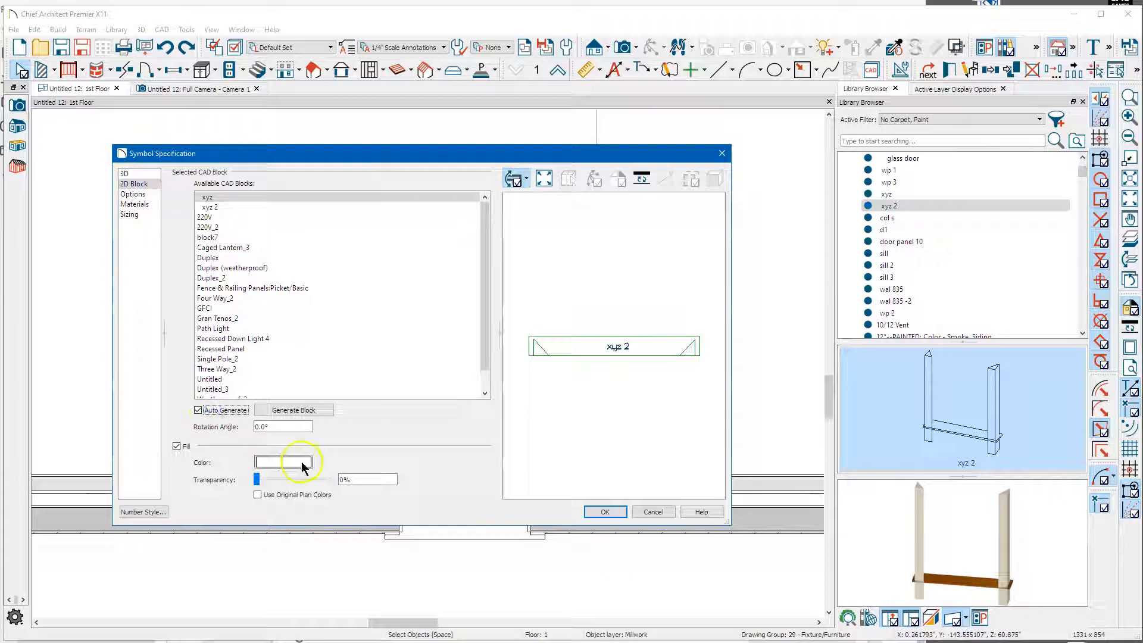
click(604, 511)
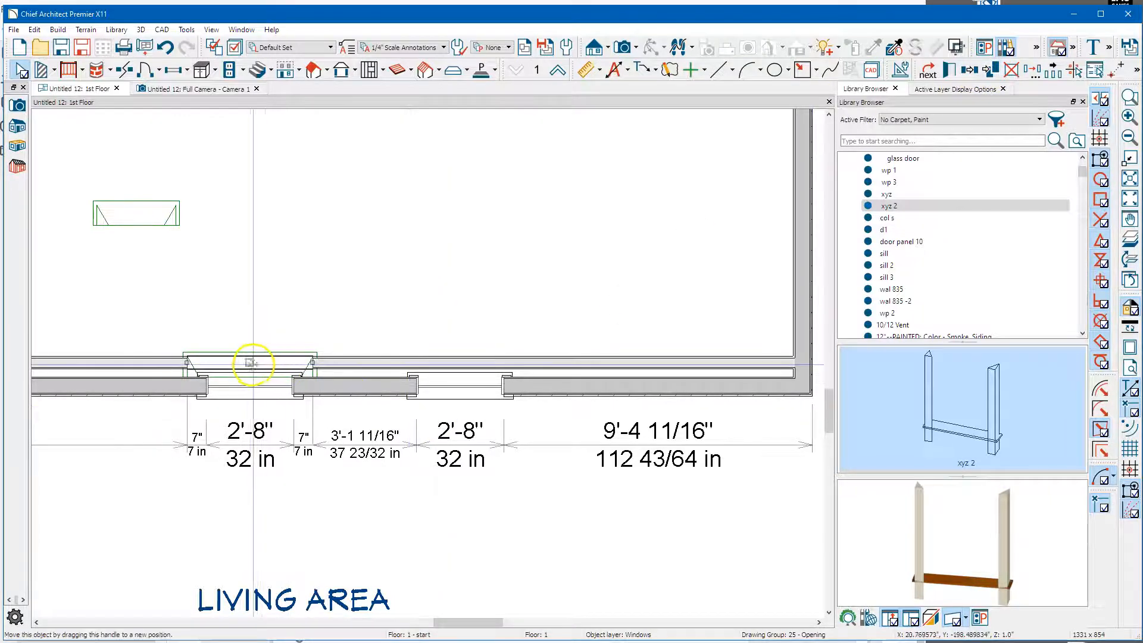
- Copy the sill symbol to the second window and check both windows in the camera view
right_click(254, 364)
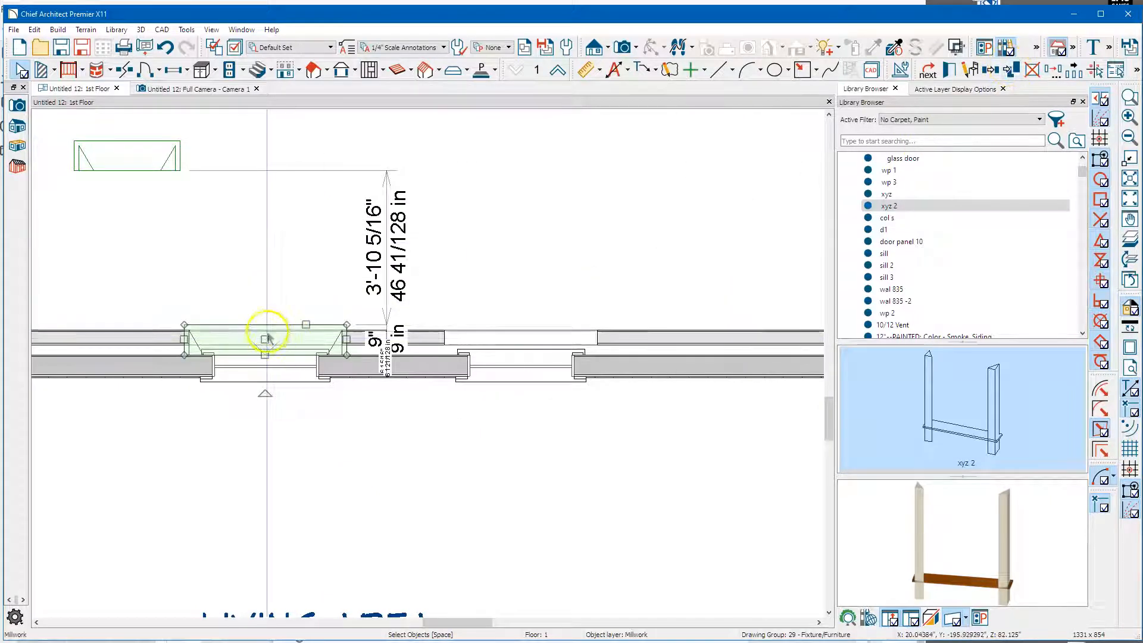
mouse_move(266, 339)
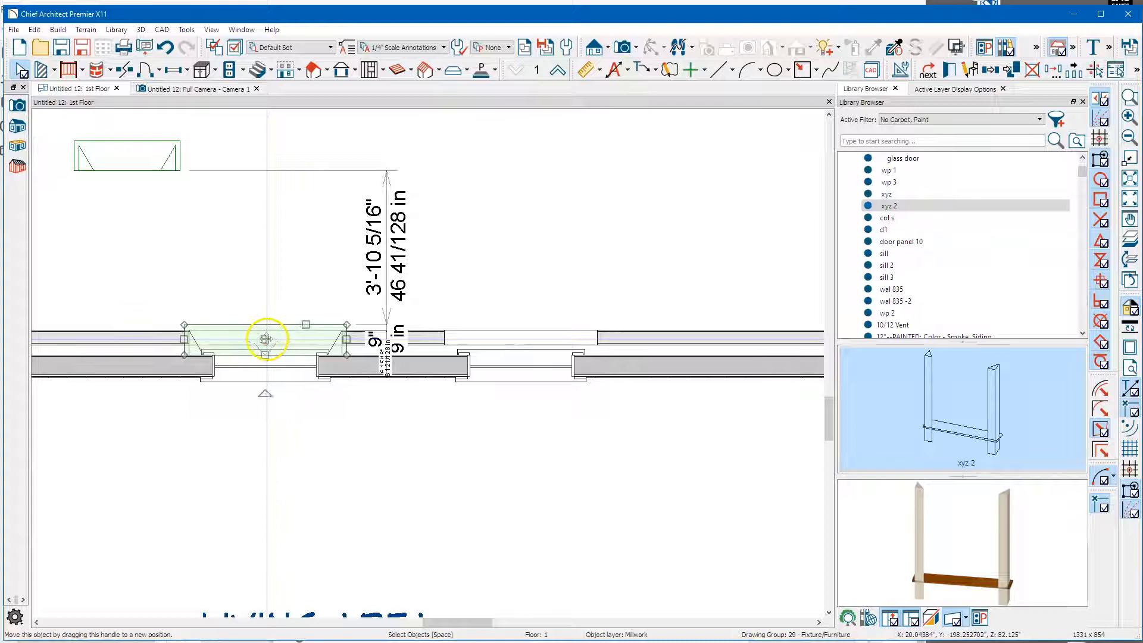
right_click(266, 339)
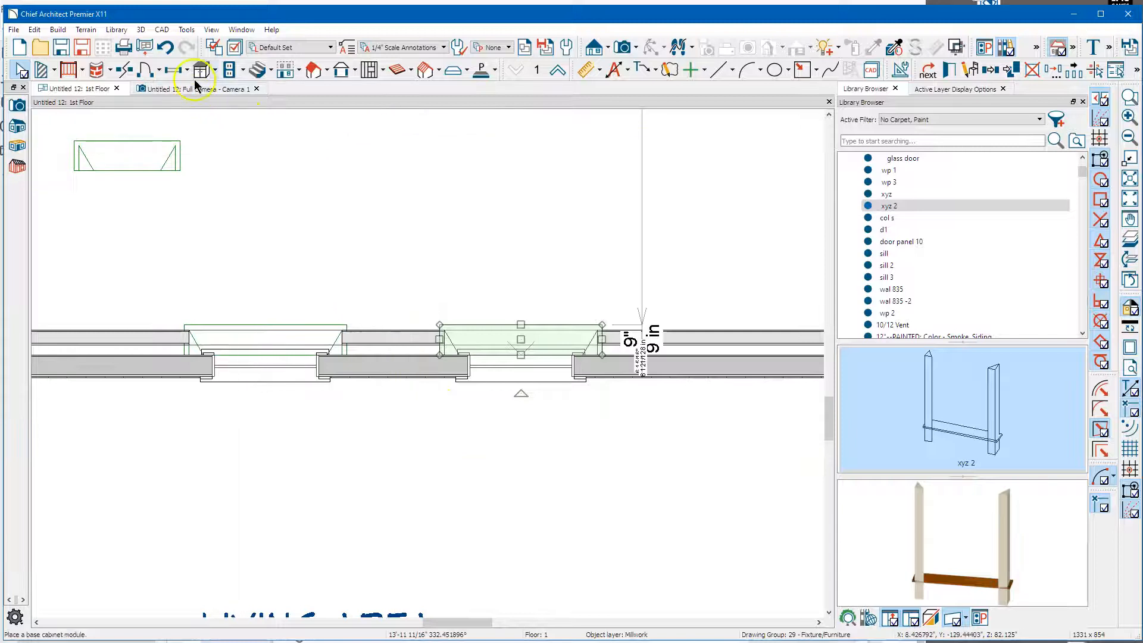
click(197, 89)
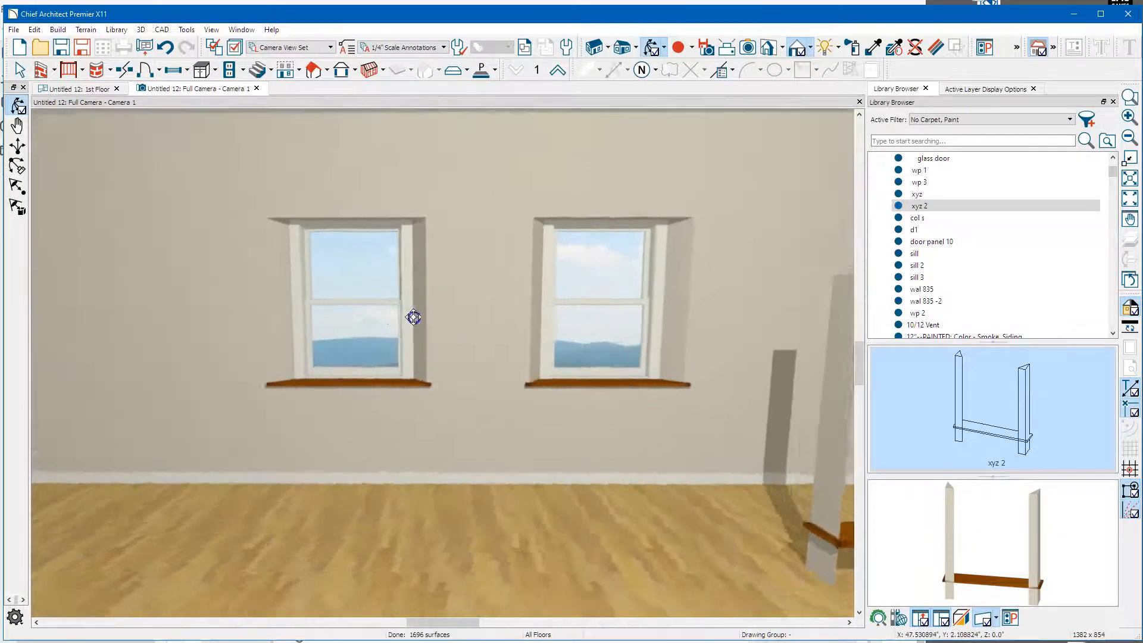
drag(413, 317, 565, 353)
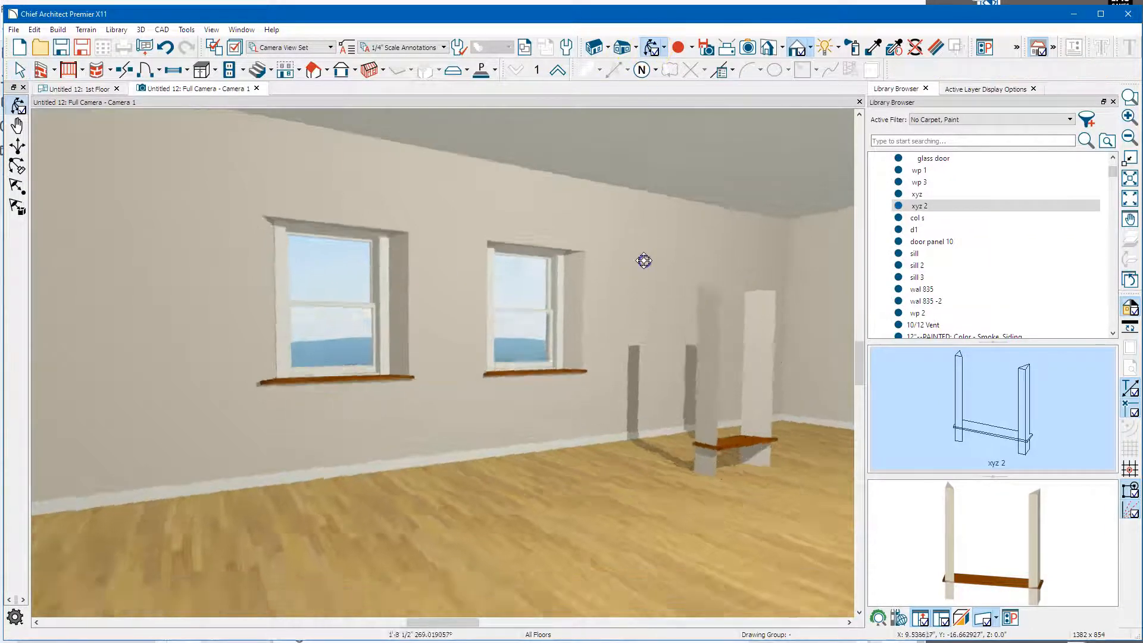
drag(643, 261, 622, 308)
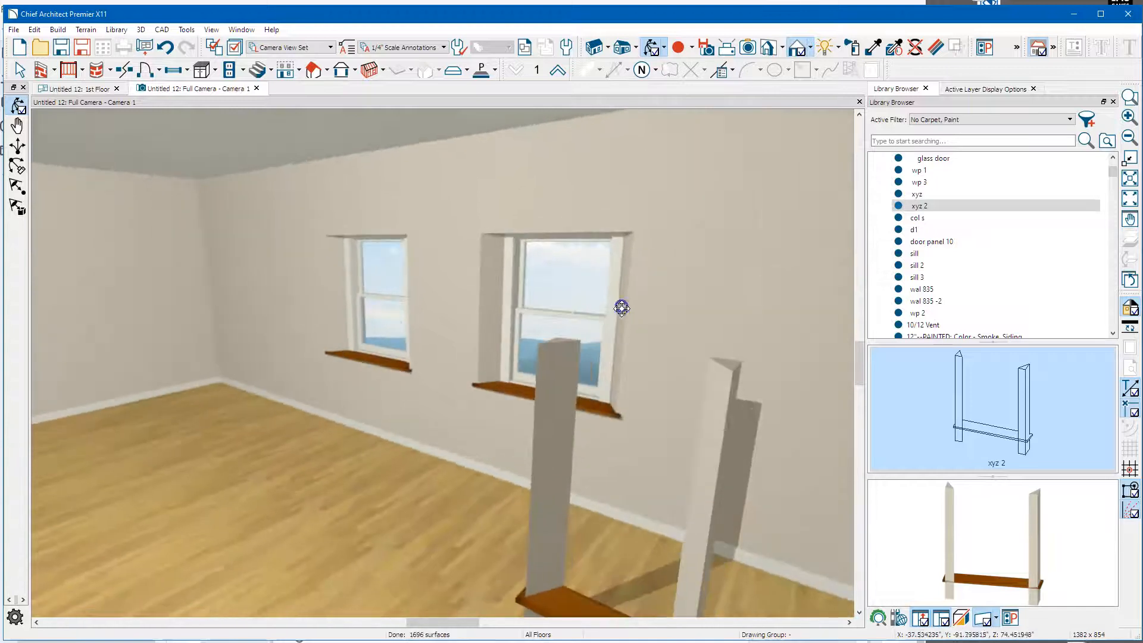
drag(621, 308, 591, 301)
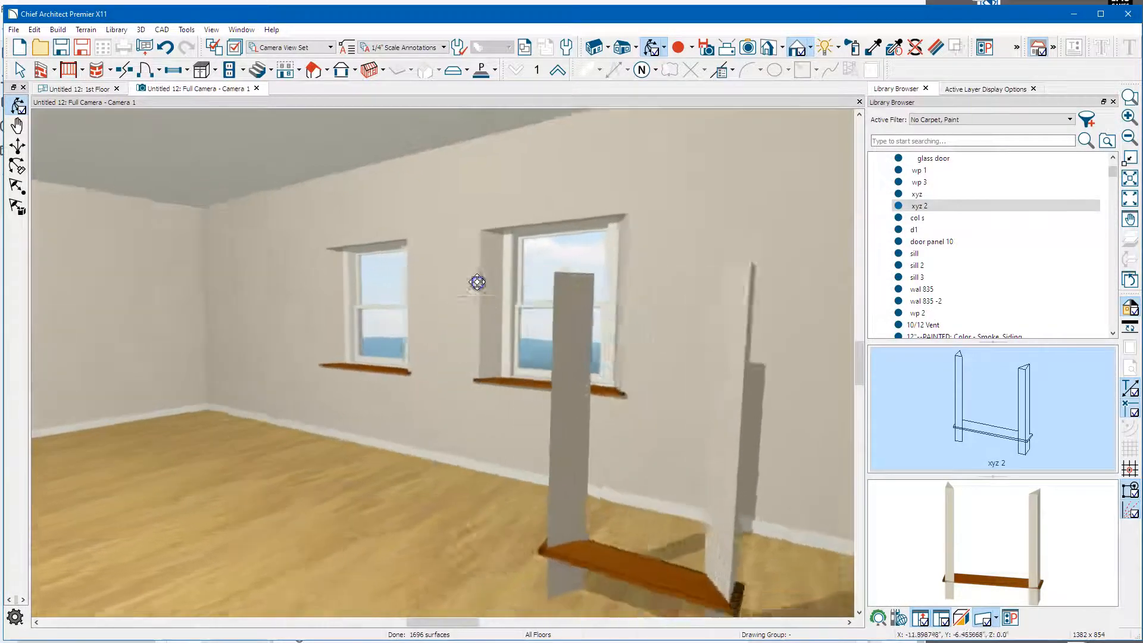
drag(476, 283, 738, 425)
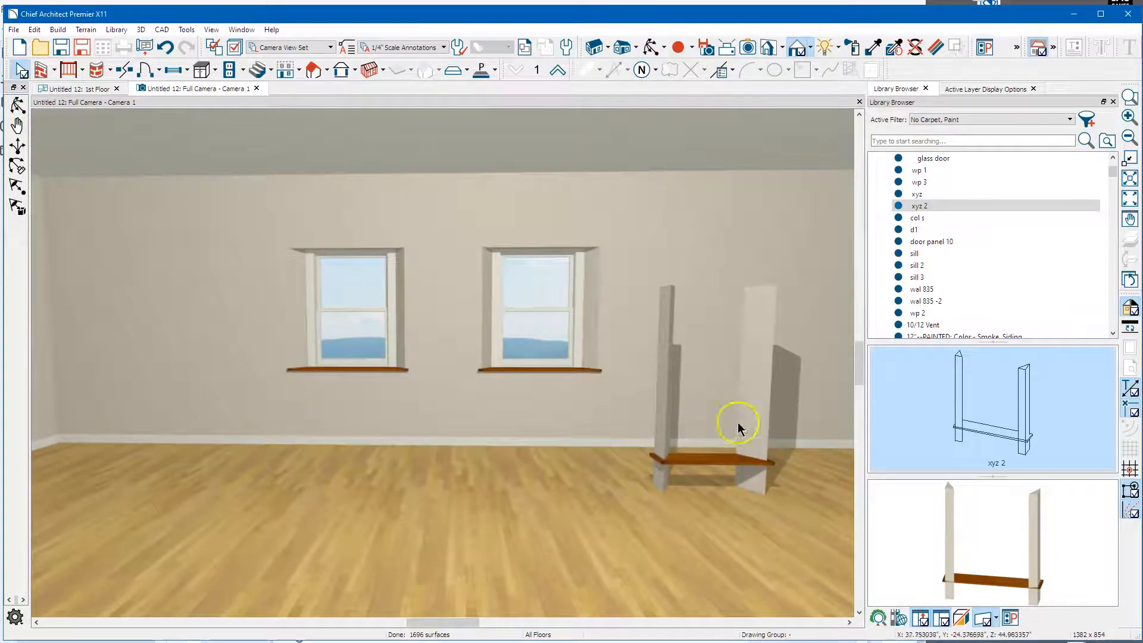
click(739, 426)
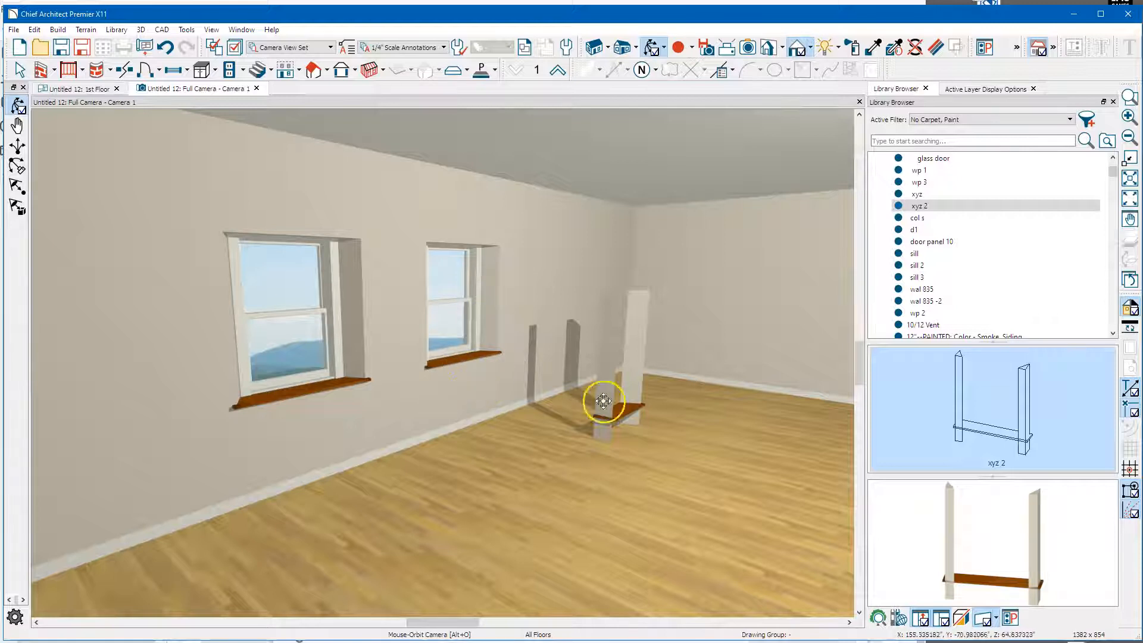
right_click(602, 384)
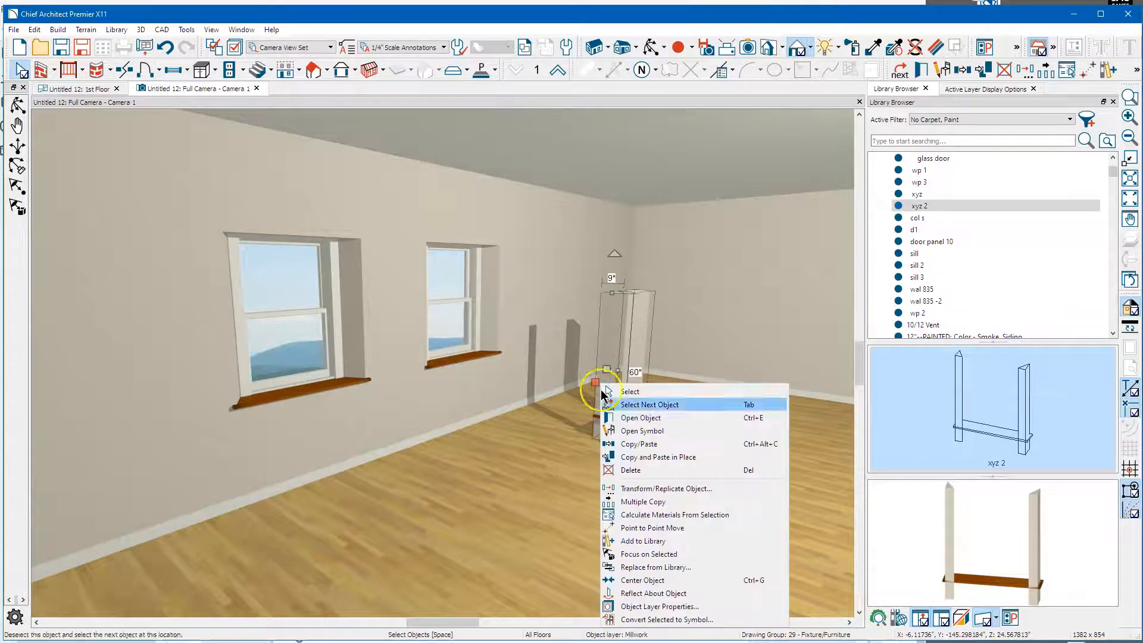
click(642, 431)
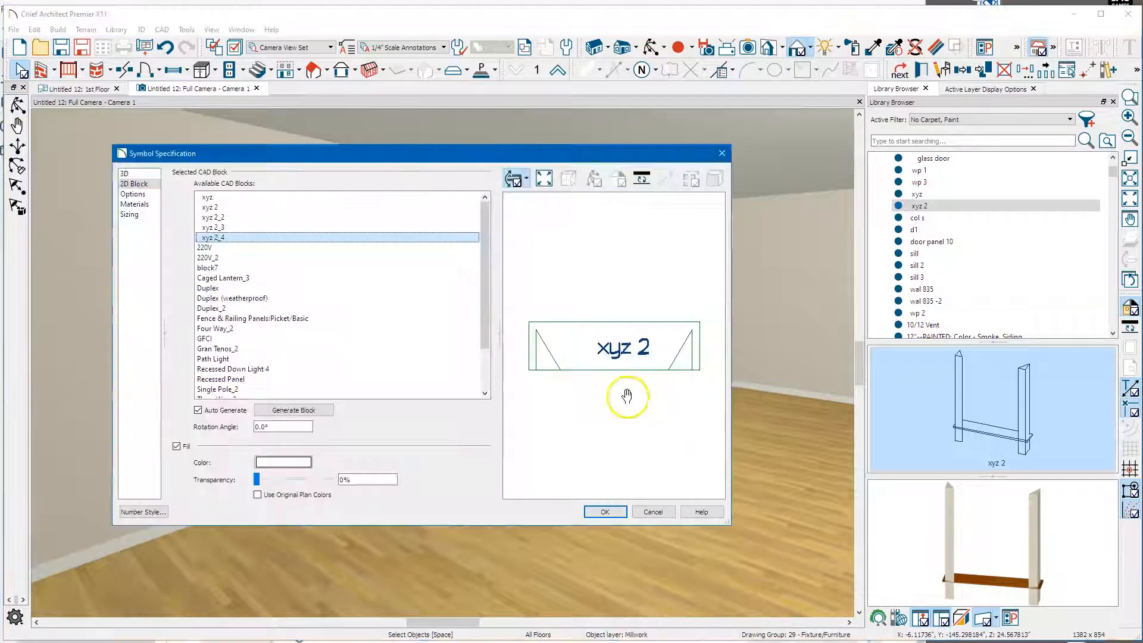
click(124, 173)
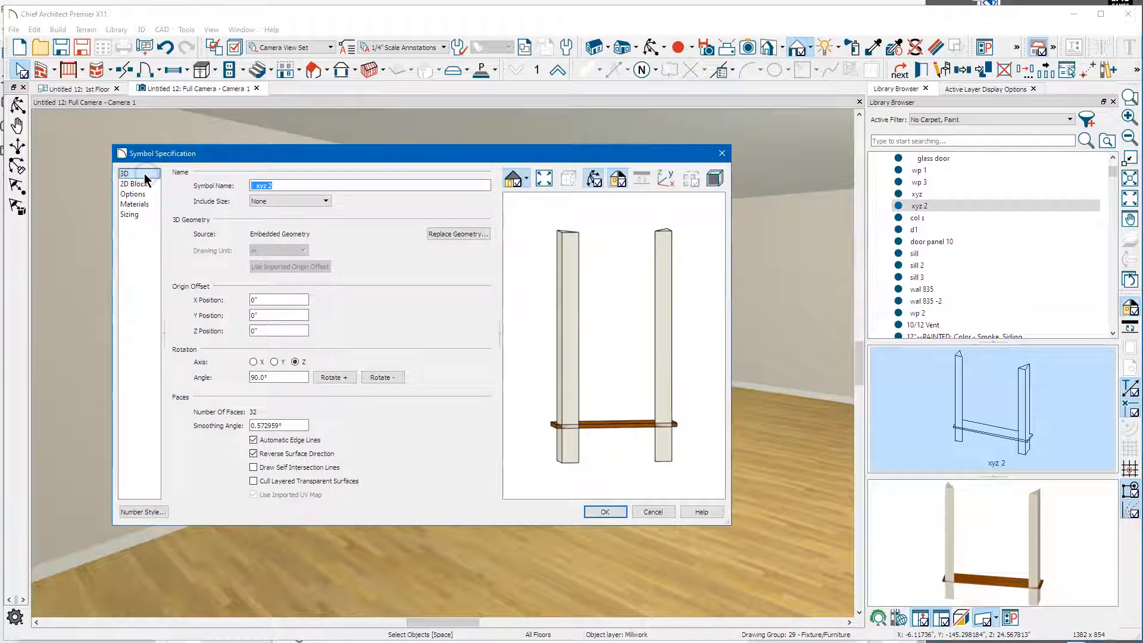
click(133, 194)
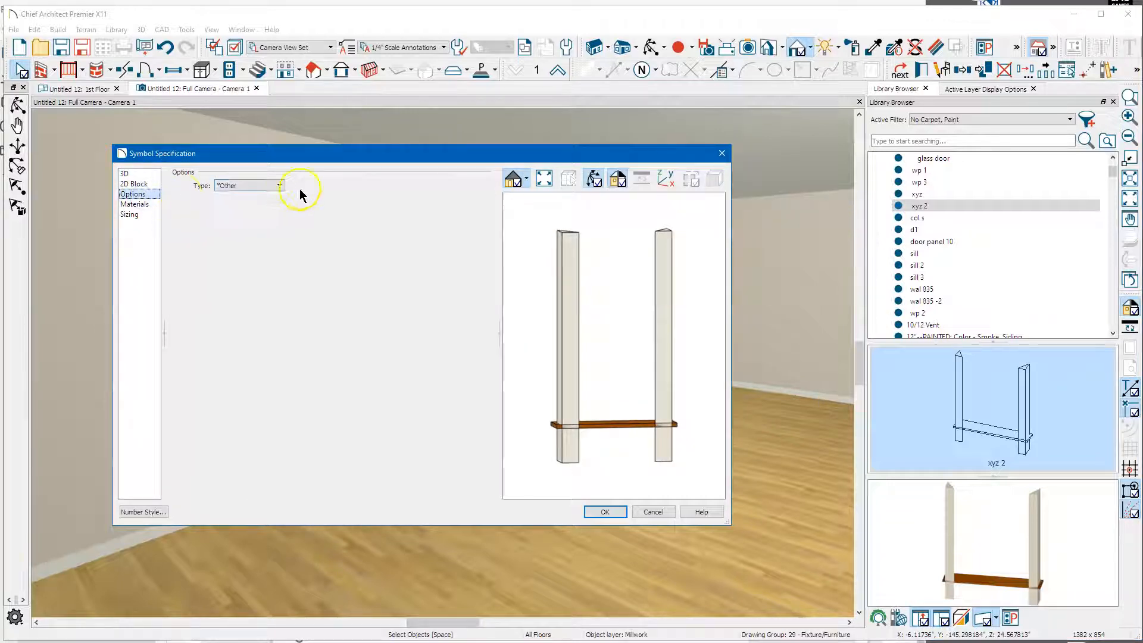
click(280, 185)
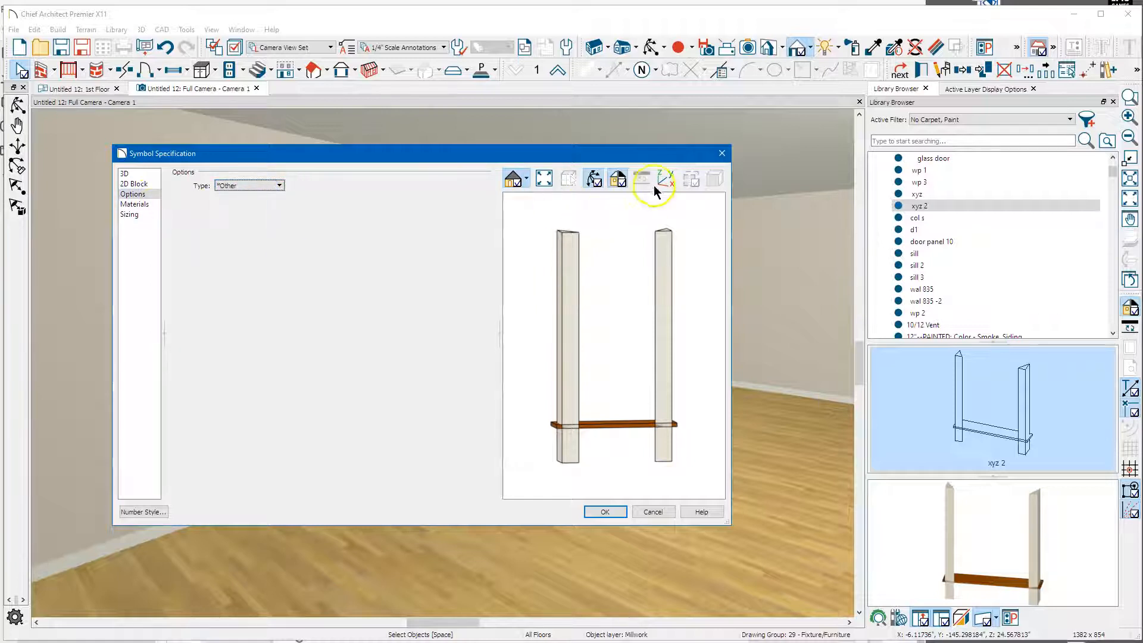
click(604, 511)
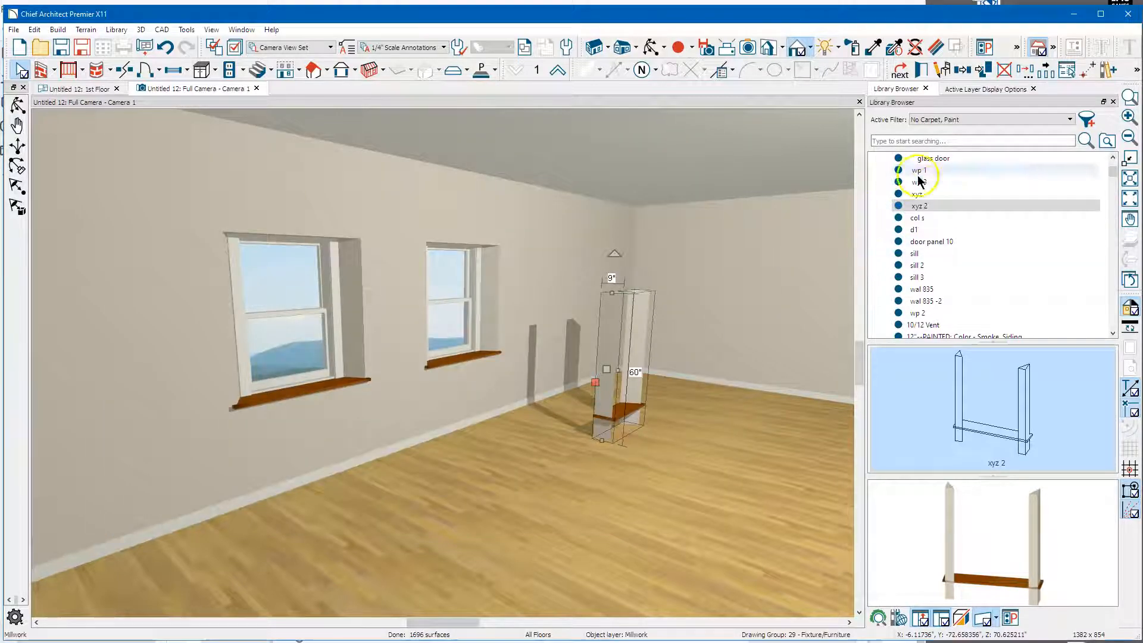
- Open the xyz library symbol's specification and enable Inserts into Wall at 8" depth
click(922, 195)
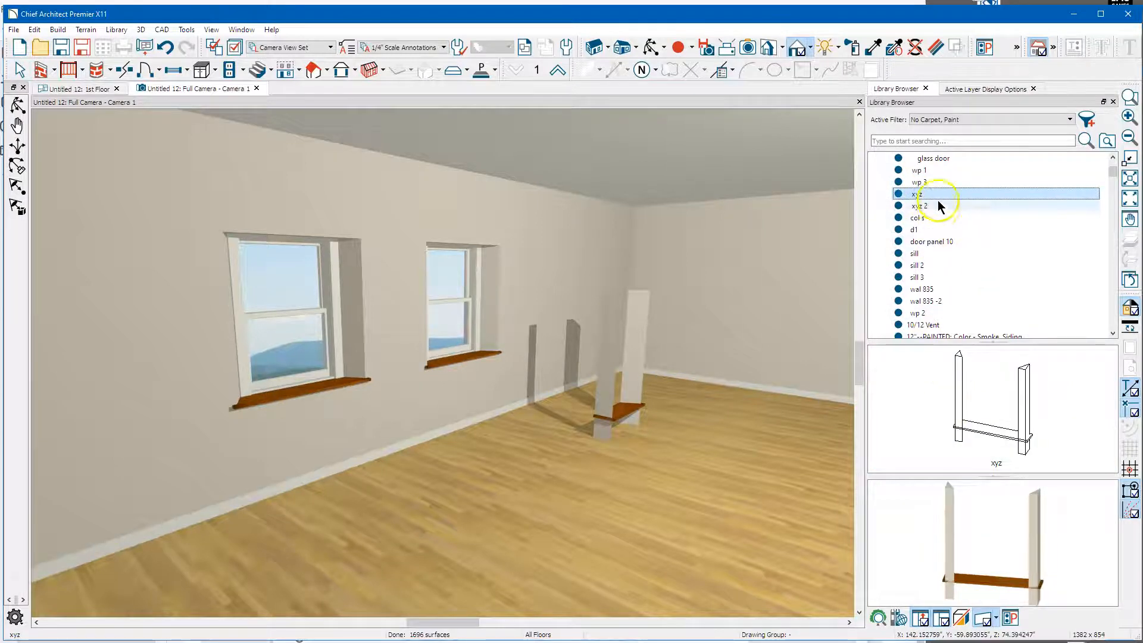
right_click(919, 193)
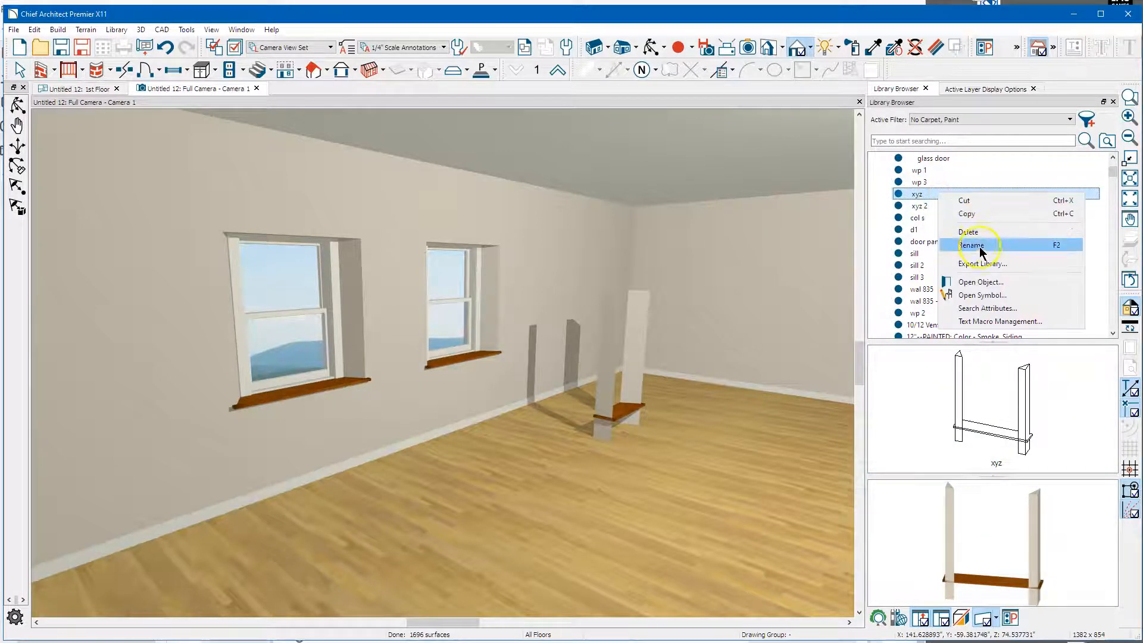
click(981, 294)
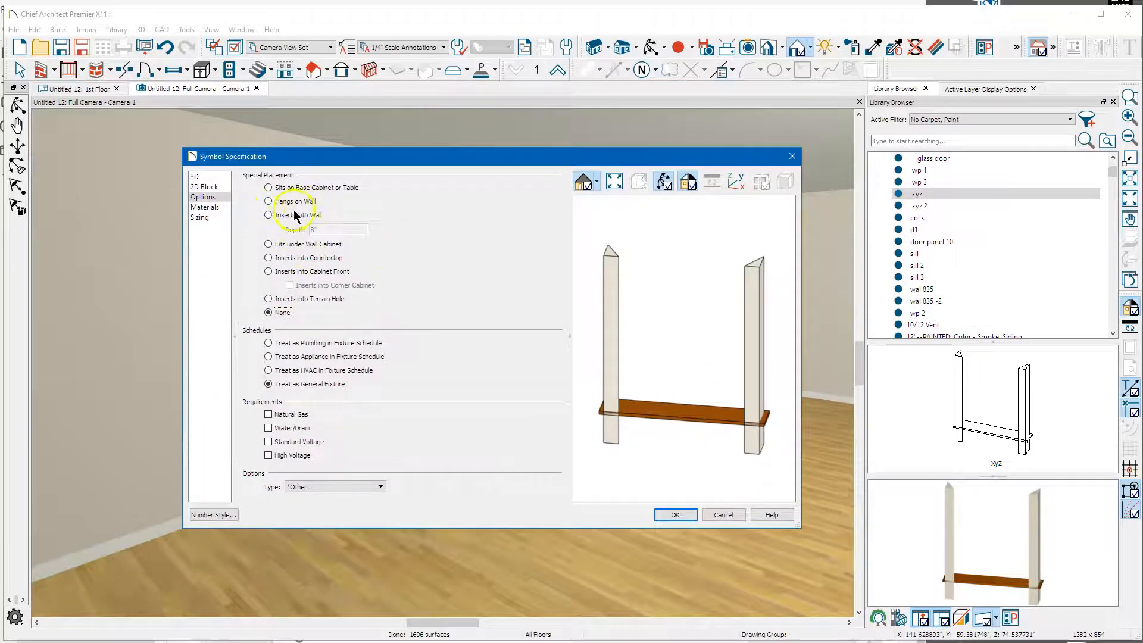
click(268, 215)
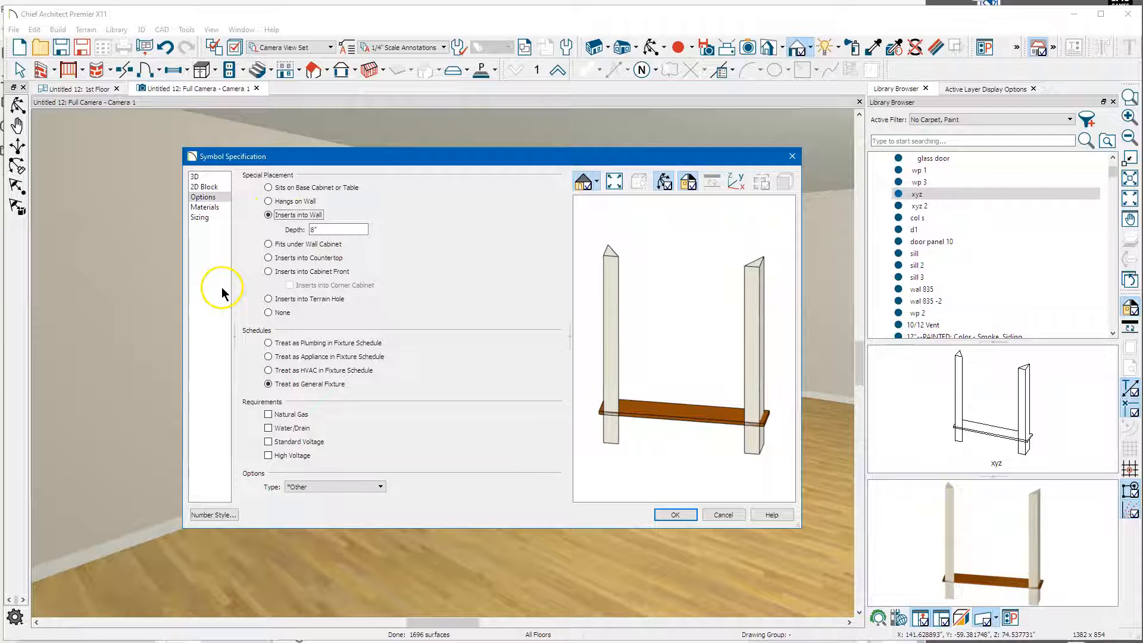
click(338, 230)
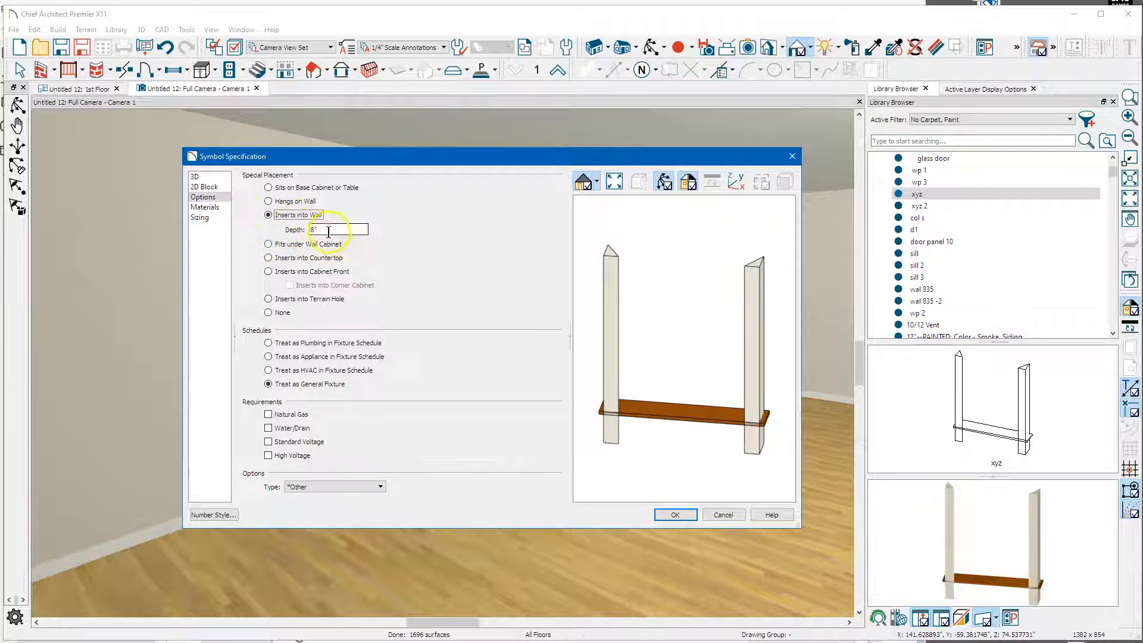
click(673, 515)
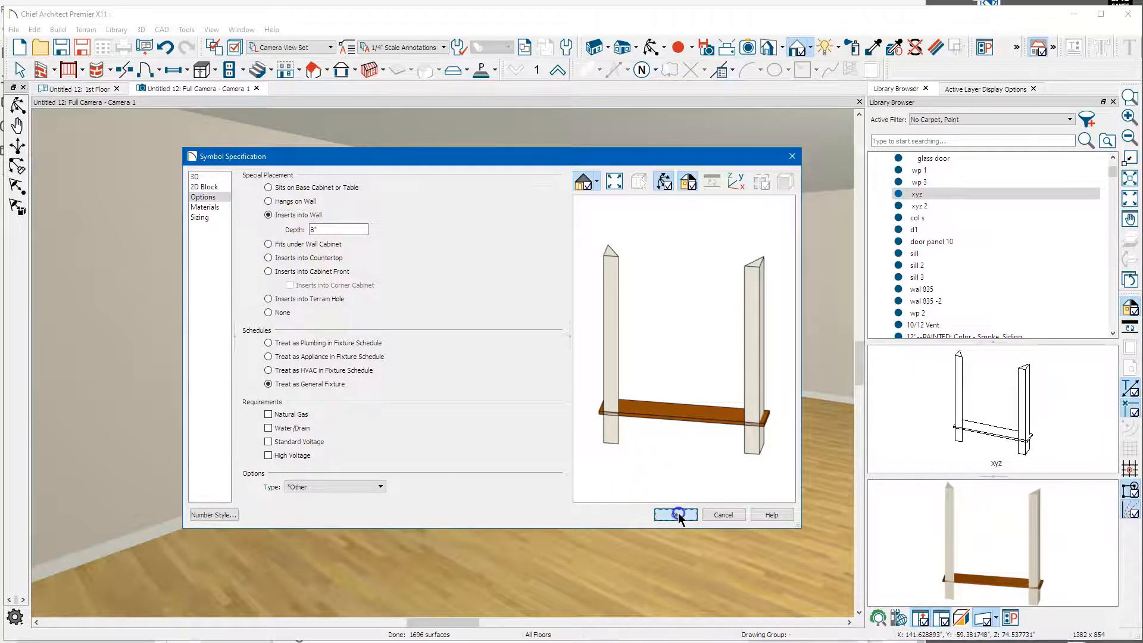
click(671, 515)
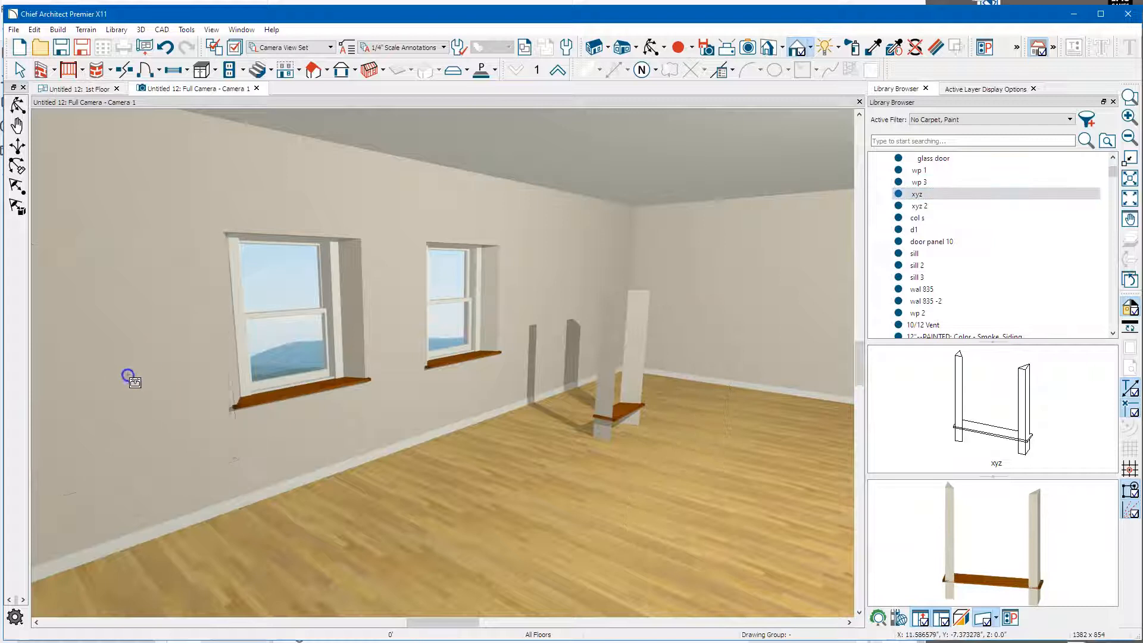
- Place xyz in the wall left of the first window and check its 60" x 48 3/4" size
drag(131, 379, 248, 499)
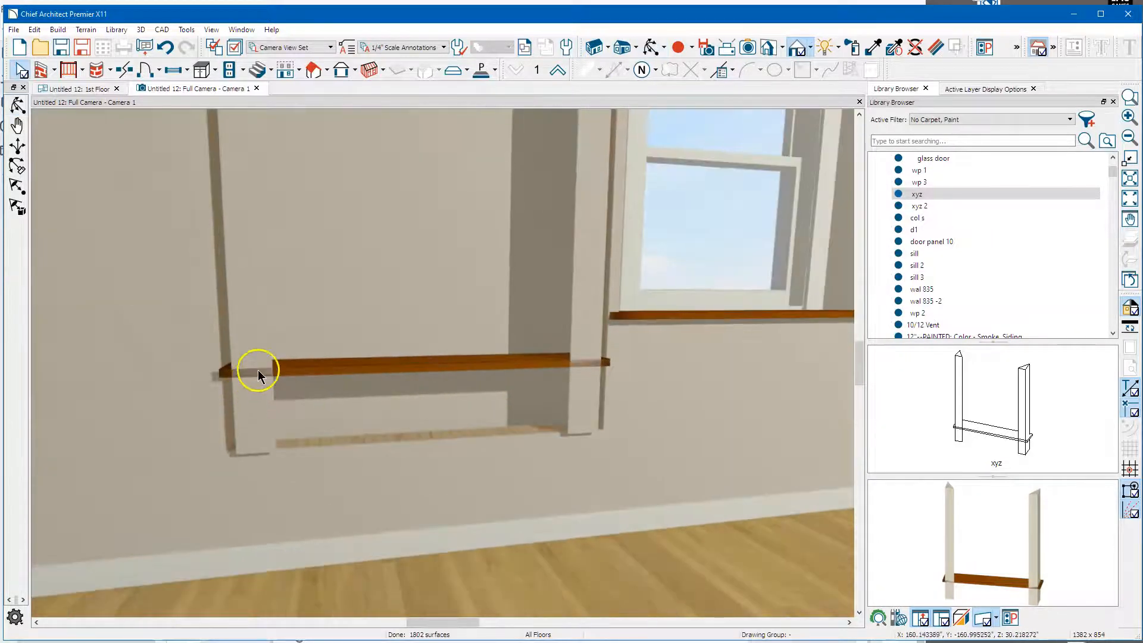
click(259, 373)
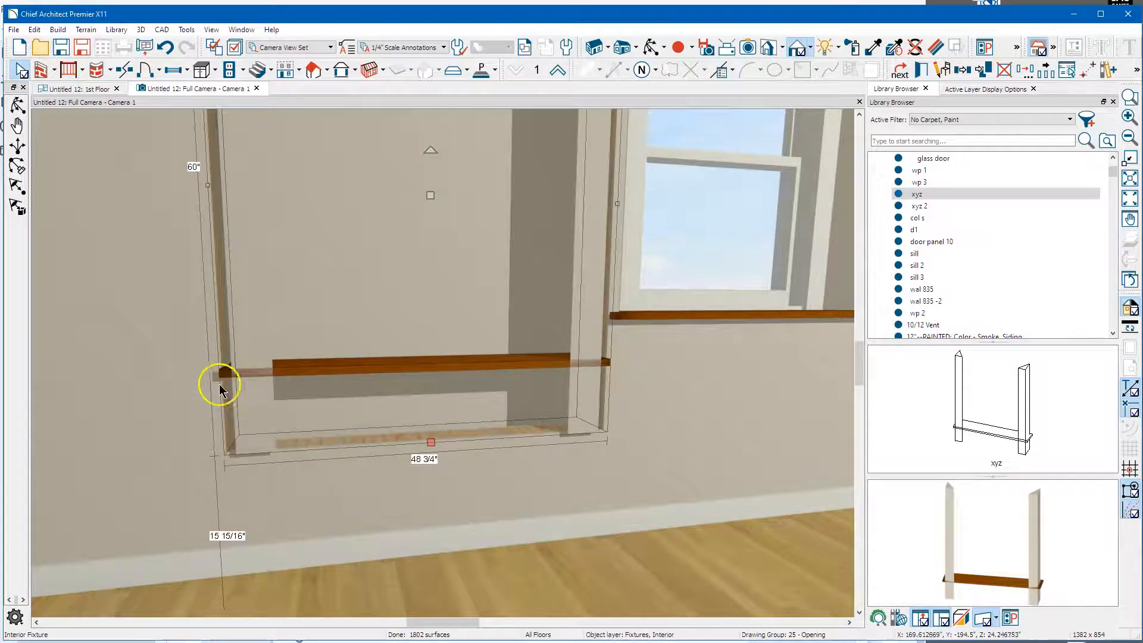
mouse_move(223, 379)
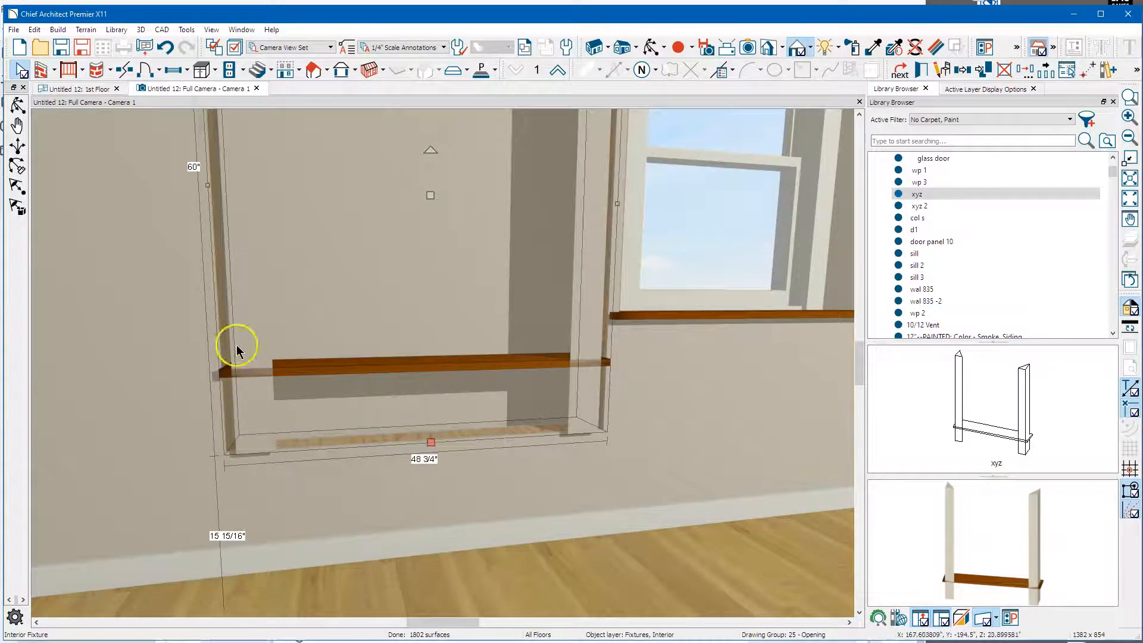
mouse_move(616, 368)
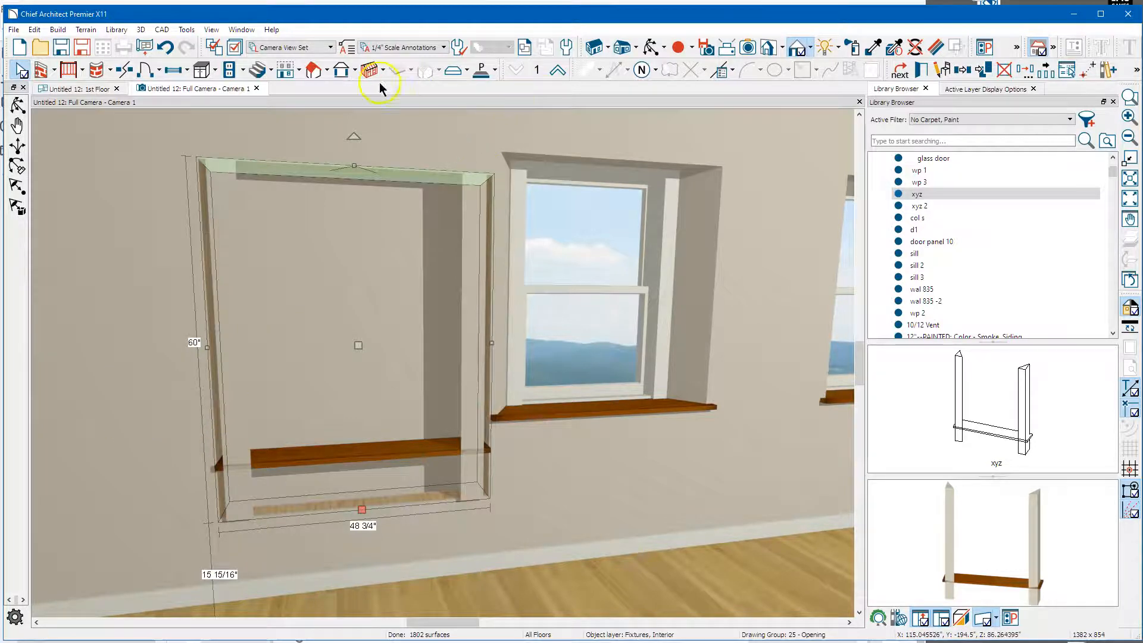
click(81, 88)
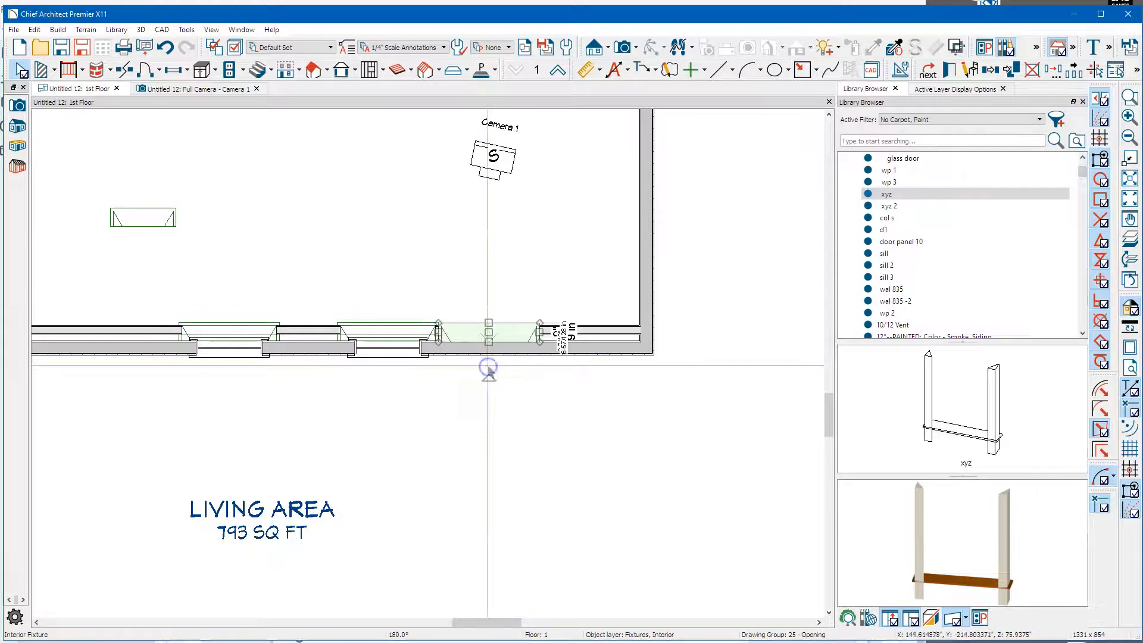
- Return to the Camera 1 view and select the shelf board left in the wall
click(197, 88)
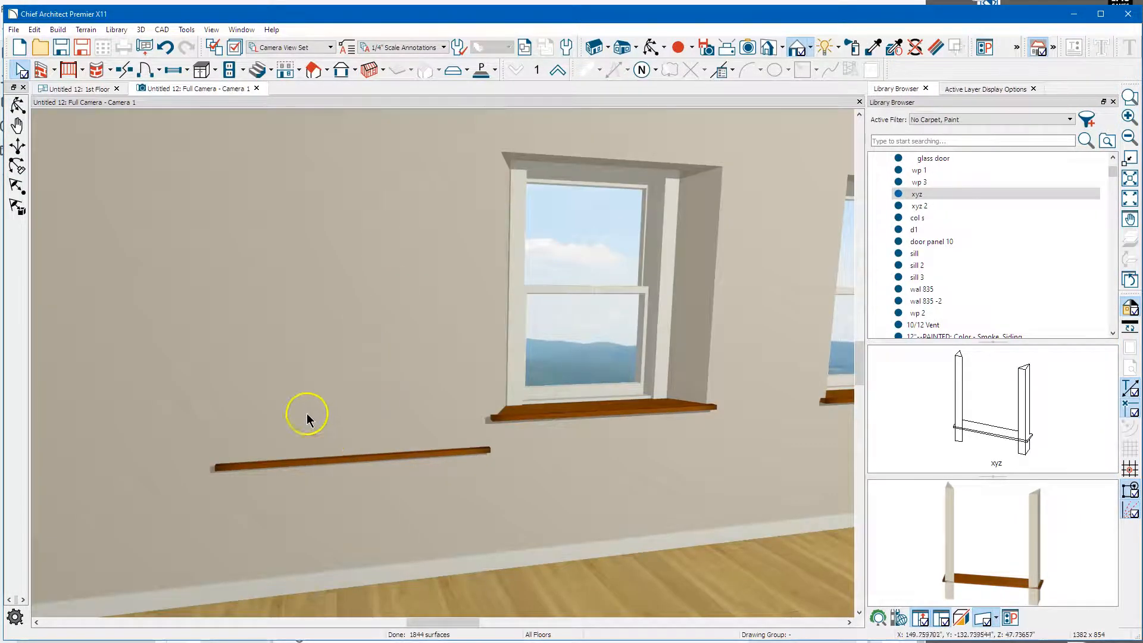
mouse_move(299, 473)
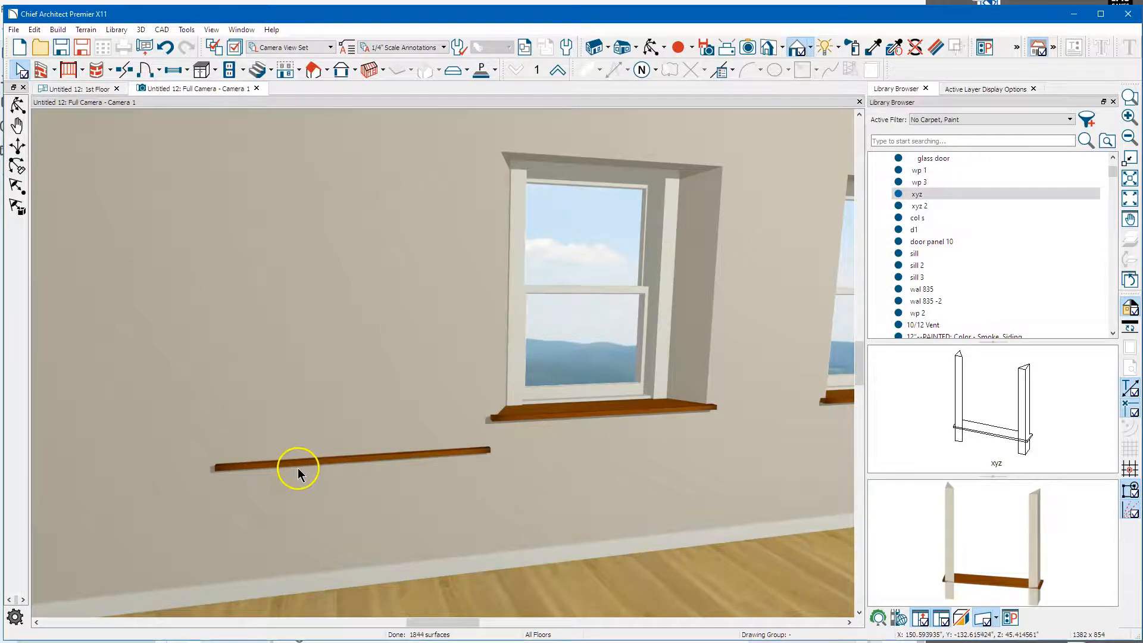
click(299, 467)
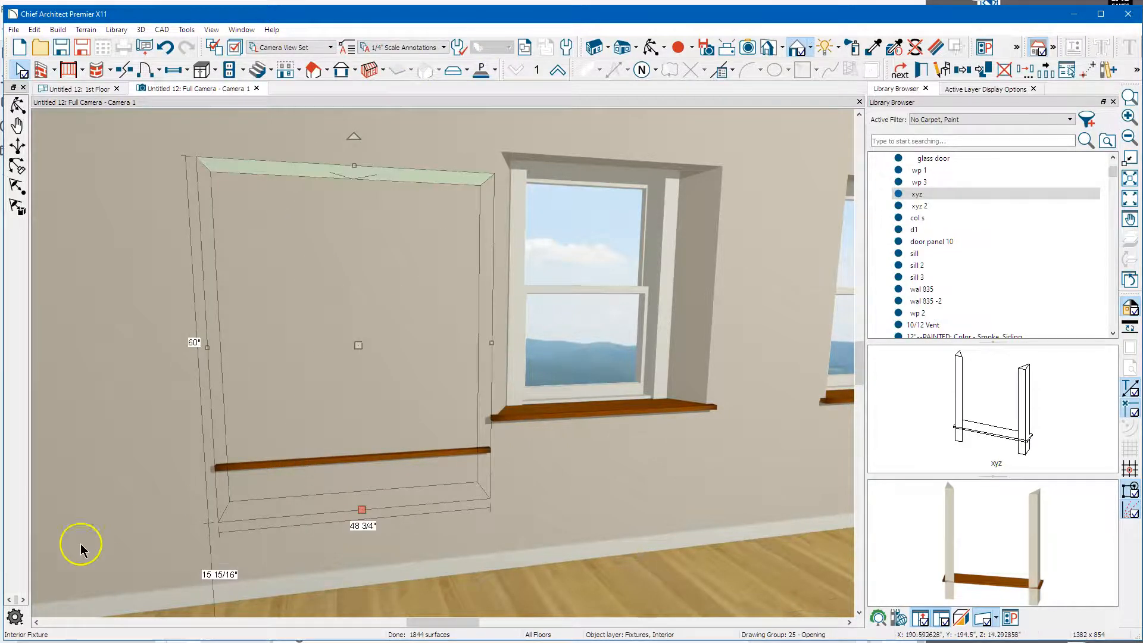